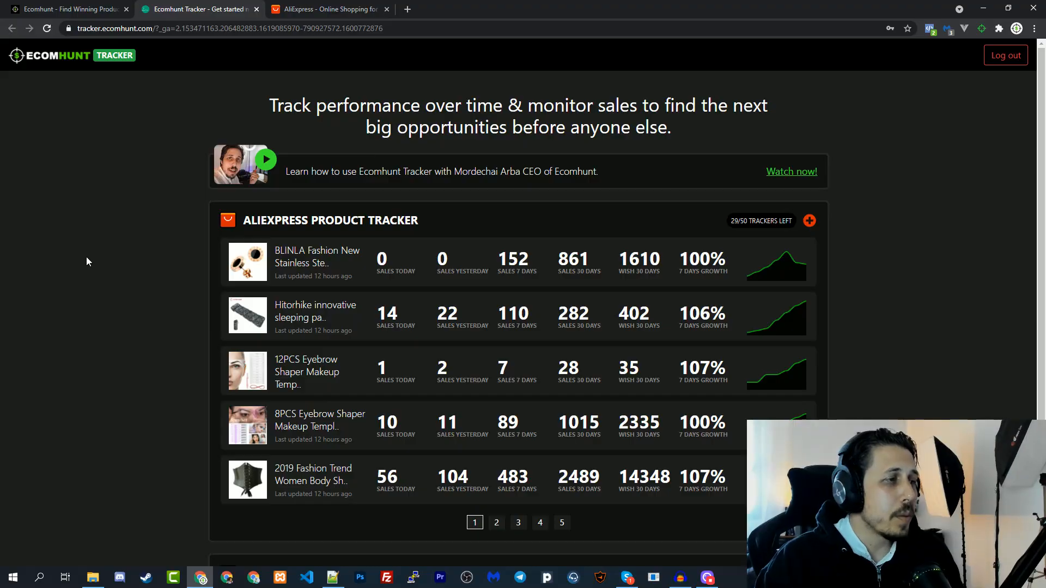
mouse_move(256, 102)
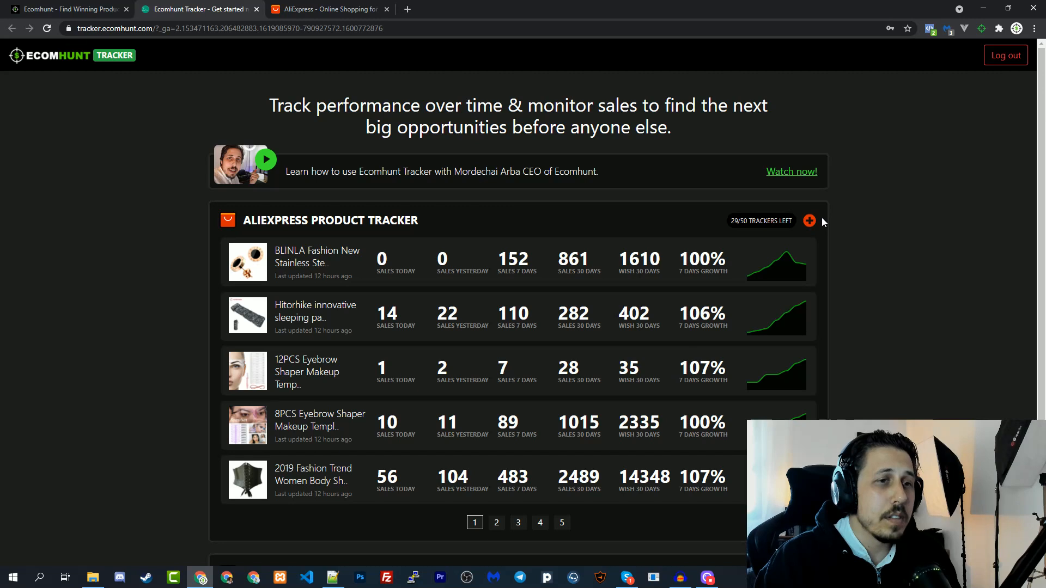
mouse_move(678, 172)
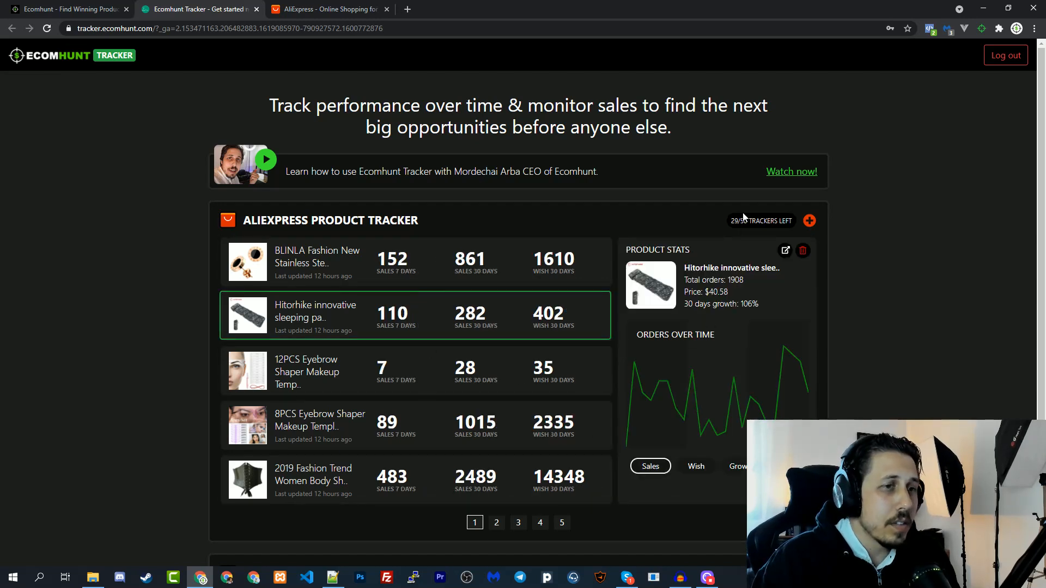
mouse_move(745, 218)
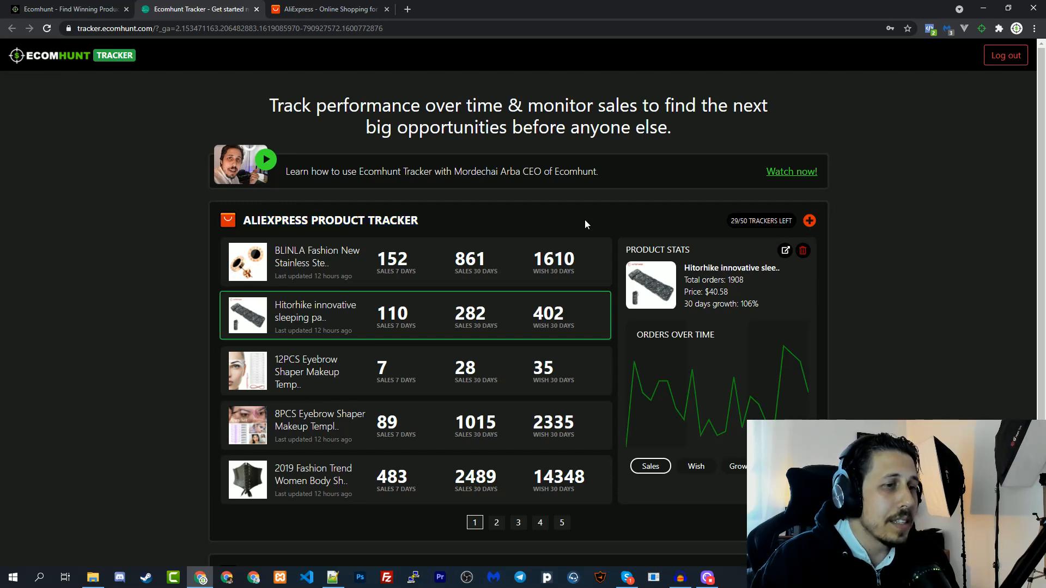
mouse_move(667, 381)
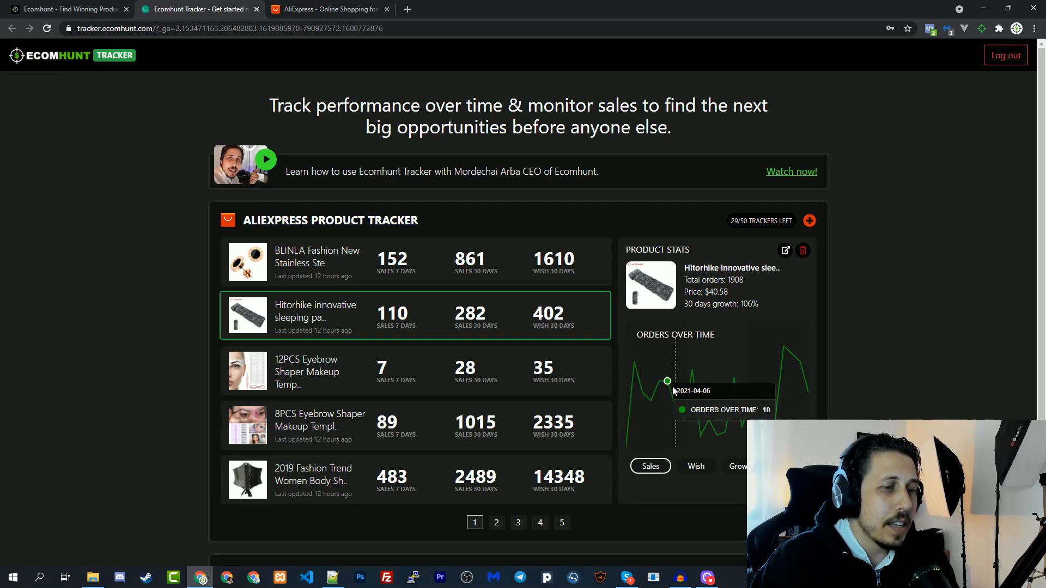
mouse_move(784, 347)
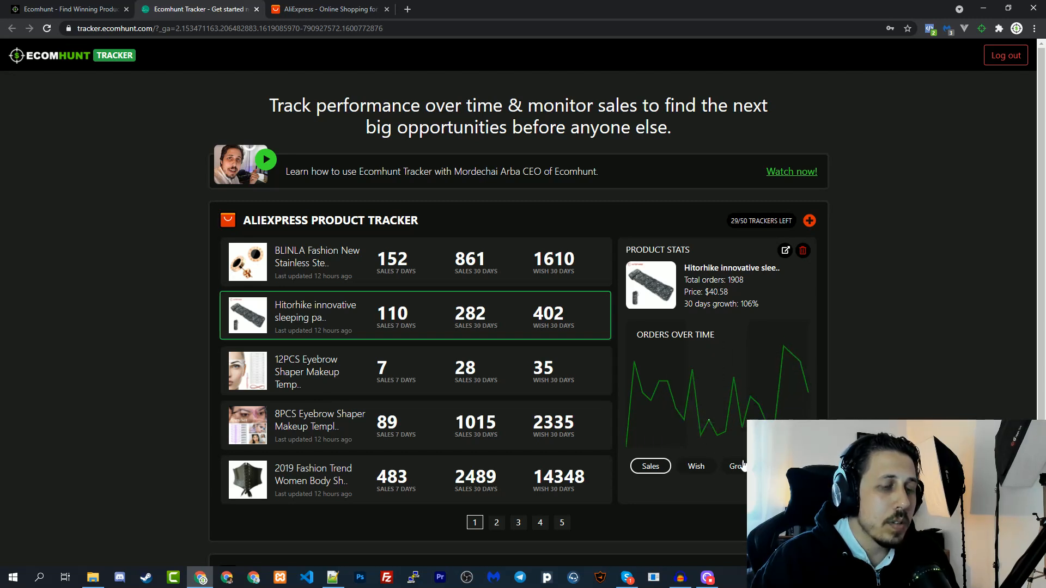
Review a tracked product's growth and wishes charts and browse tracker pages 2-4 before returning to page 1.
click(739, 466)
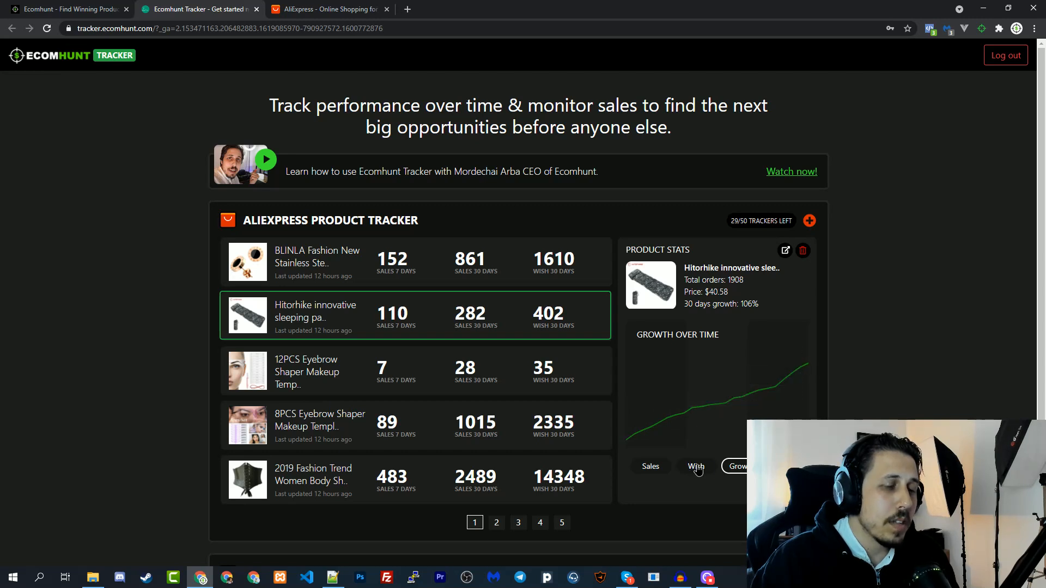
click(696, 466)
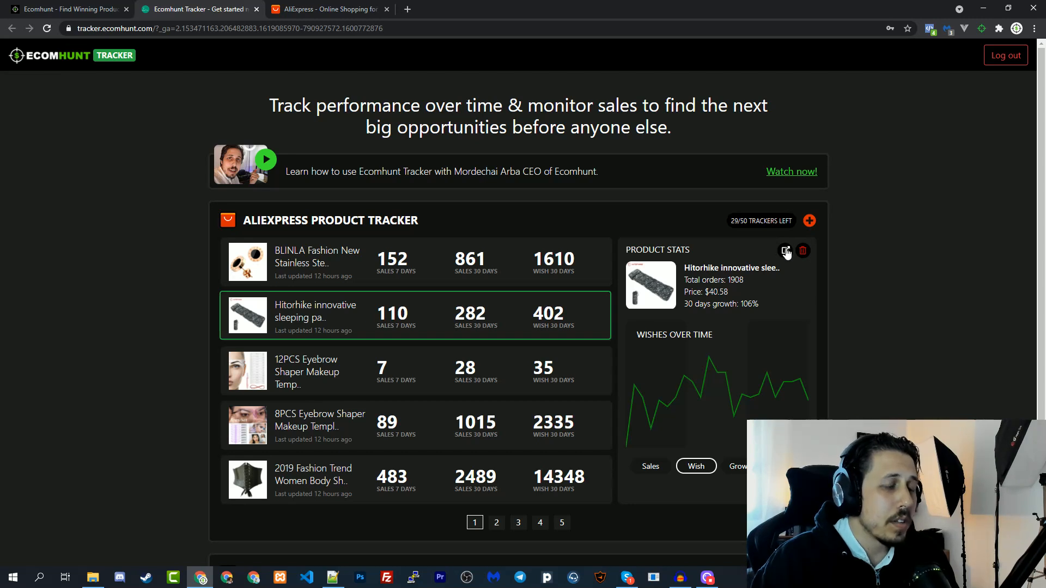
mouse_move(330, 322)
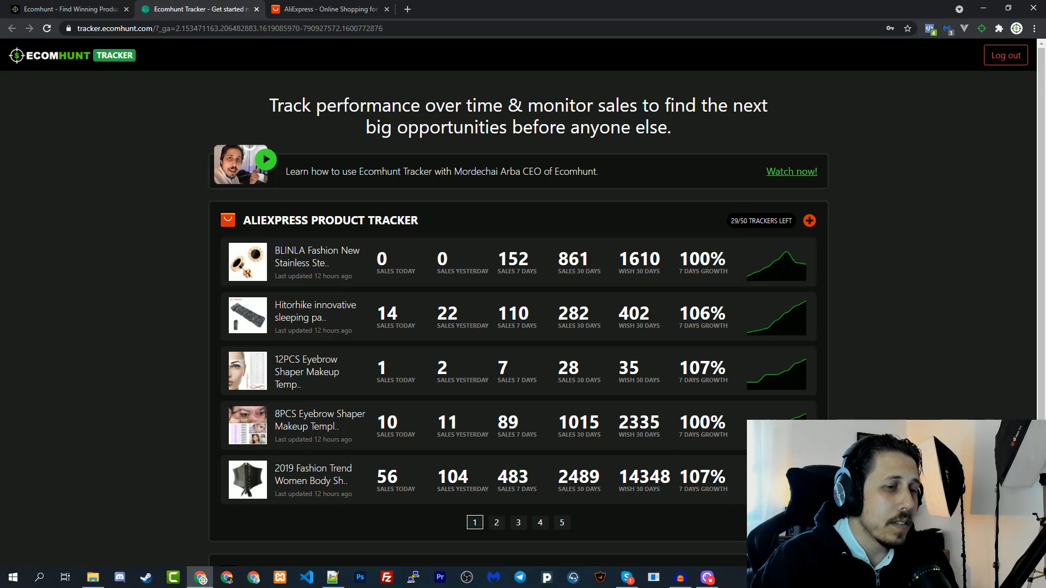
mouse_move(796, 274)
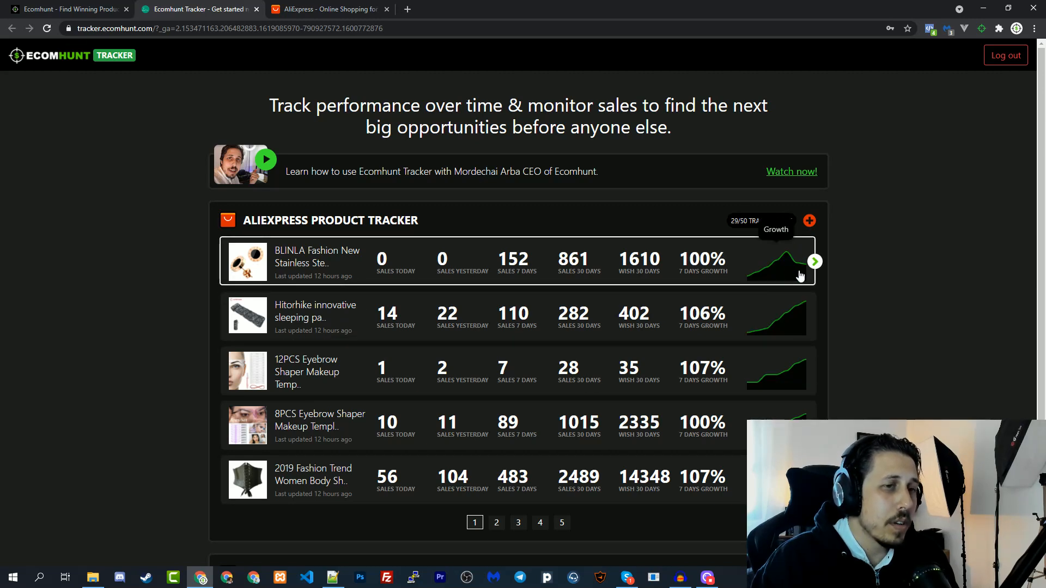
mouse_move(782, 370)
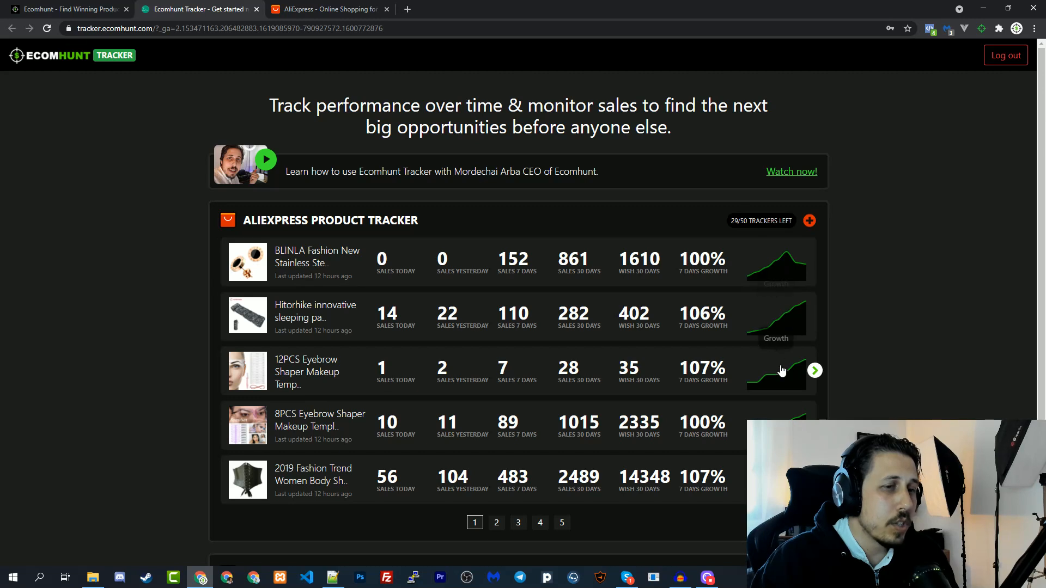
mouse_move(893, 421)
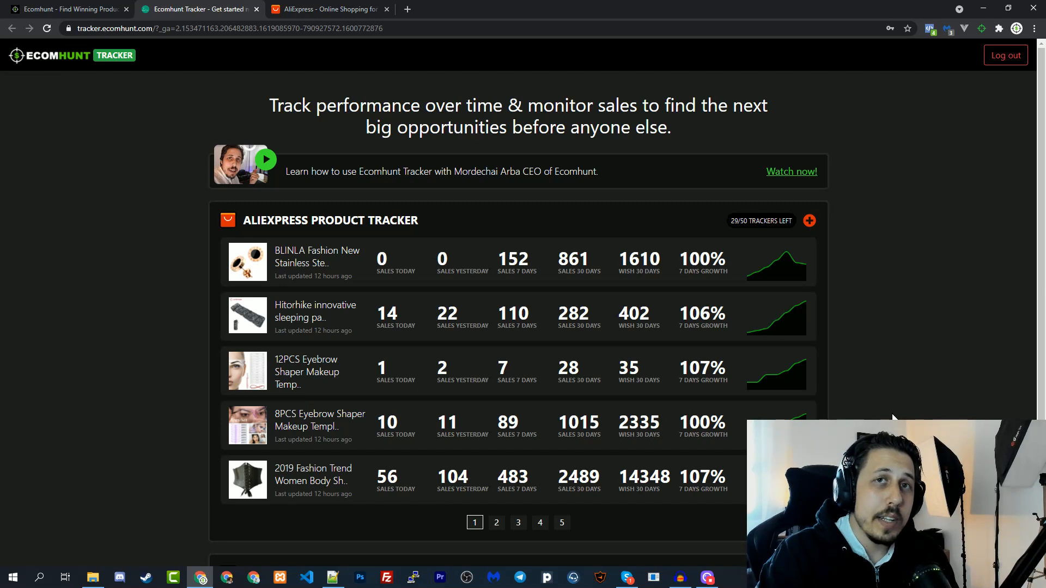
mouse_move(765, 269)
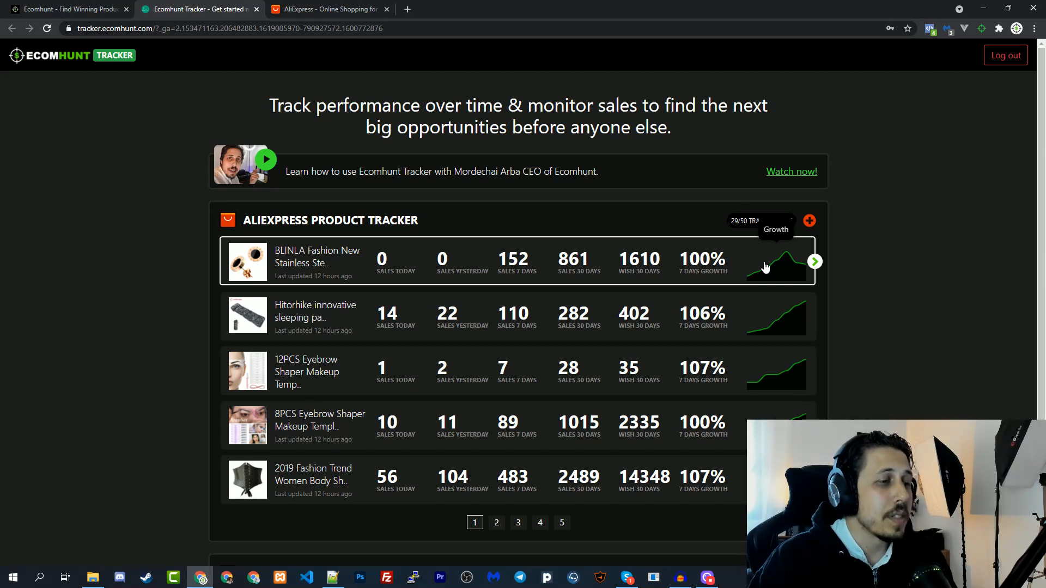
click(497, 524)
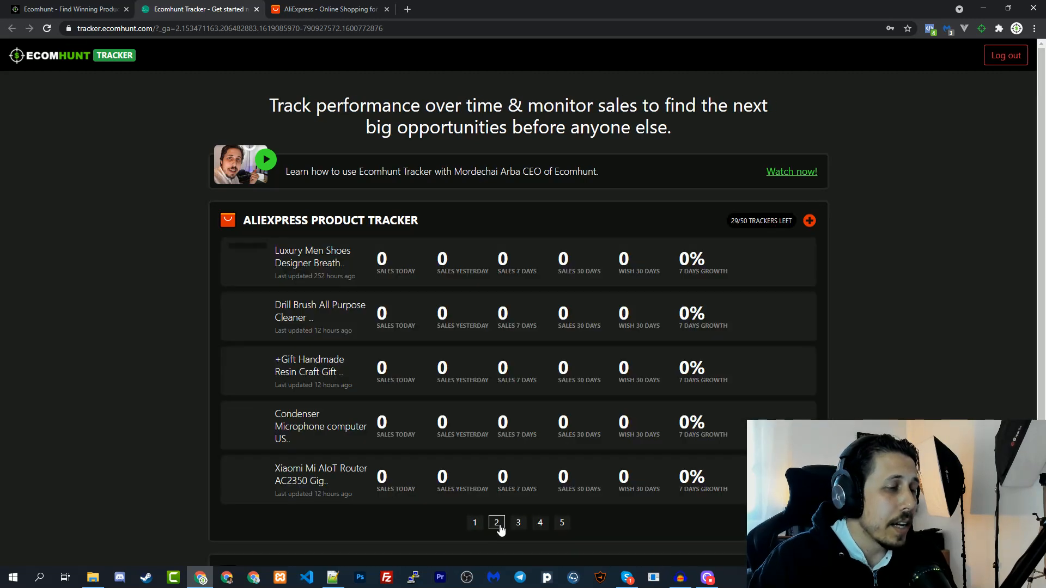
click(519, 524)
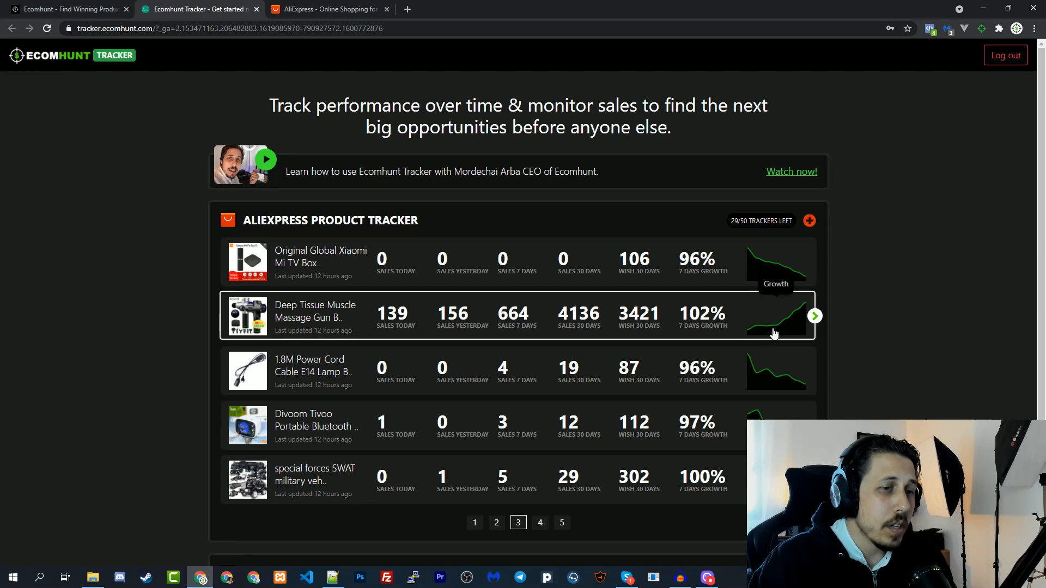
mouse_move(754, 335)
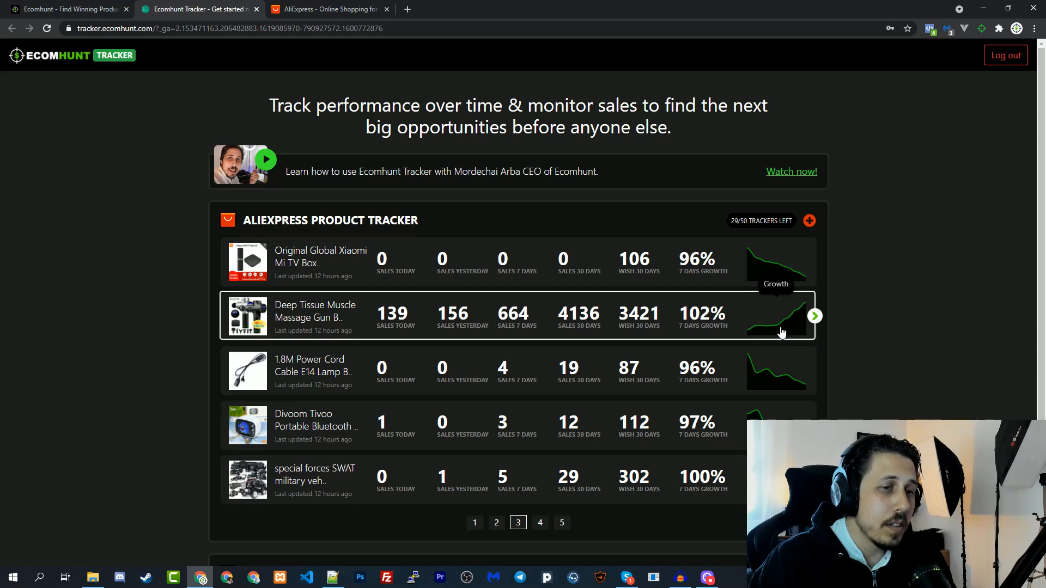
scroll(down, 3)
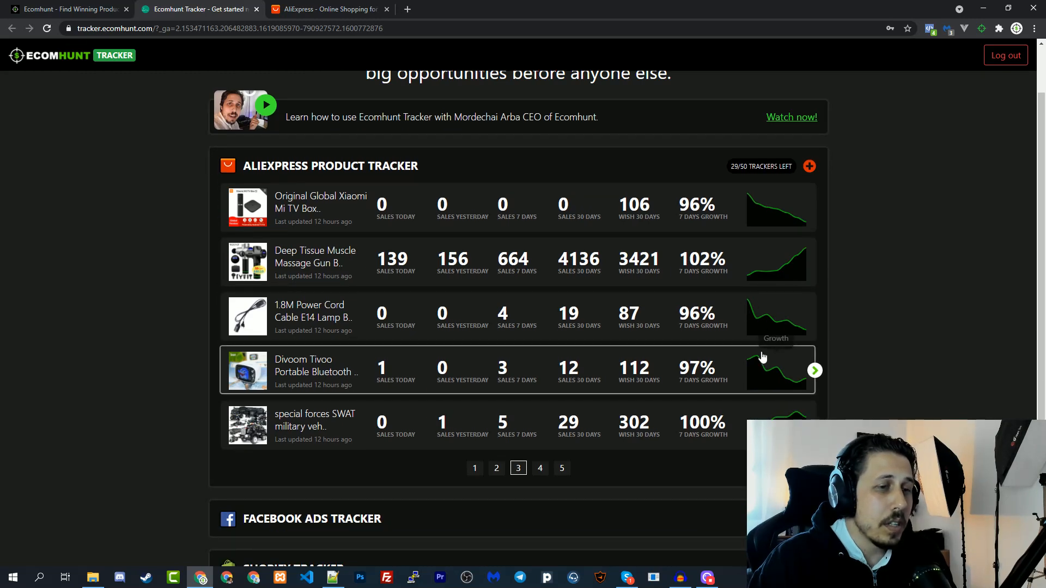
click(541, 468)
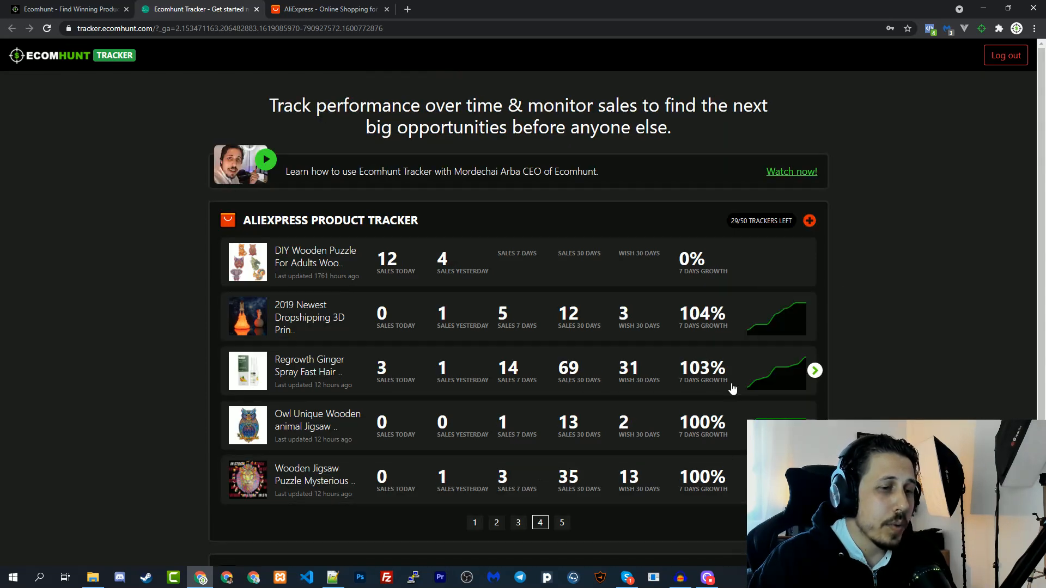
mouse_move(779, 394)
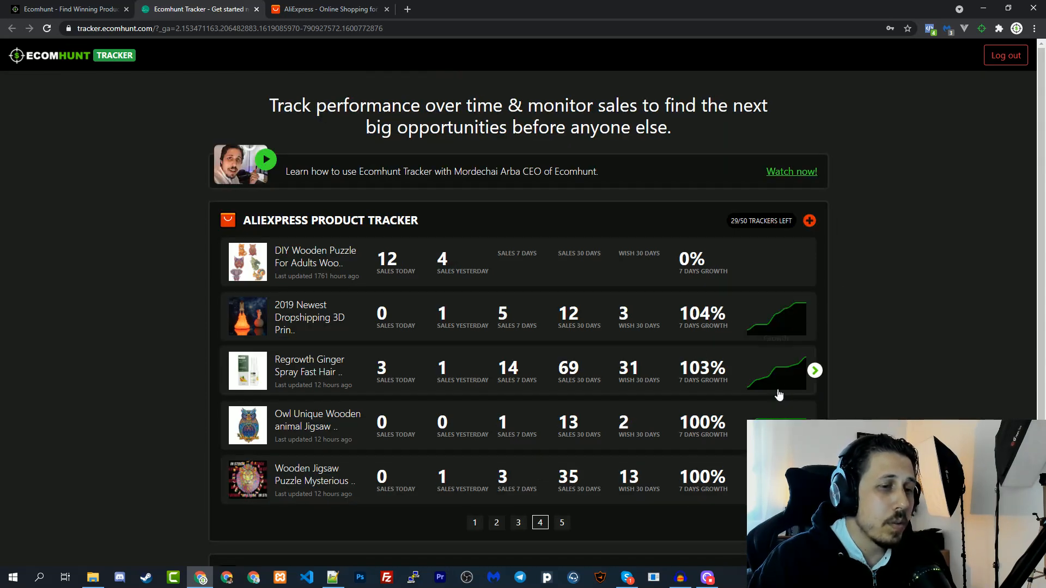
mouse_move(475, 523)
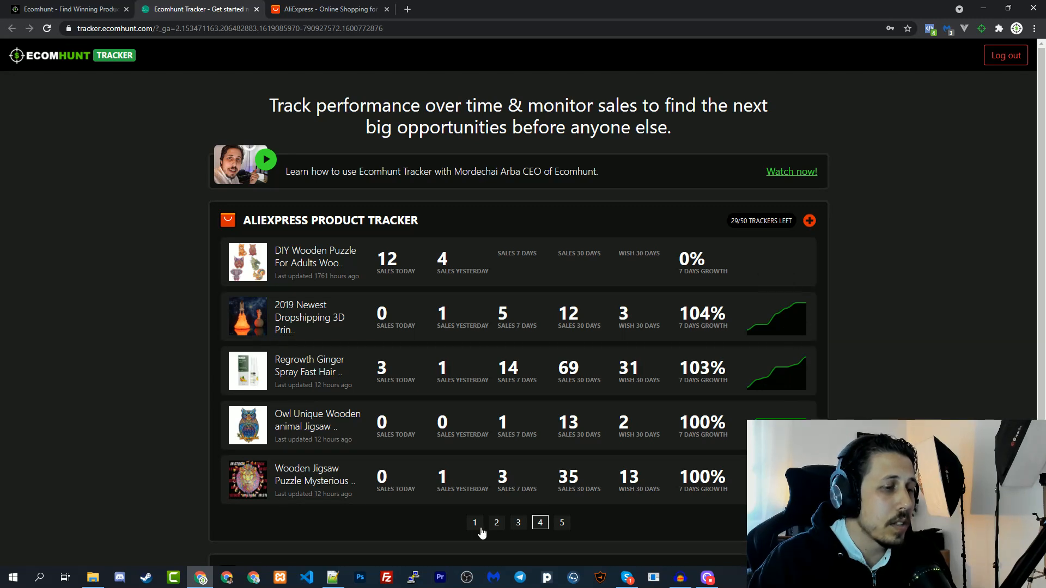
click(476, 523)
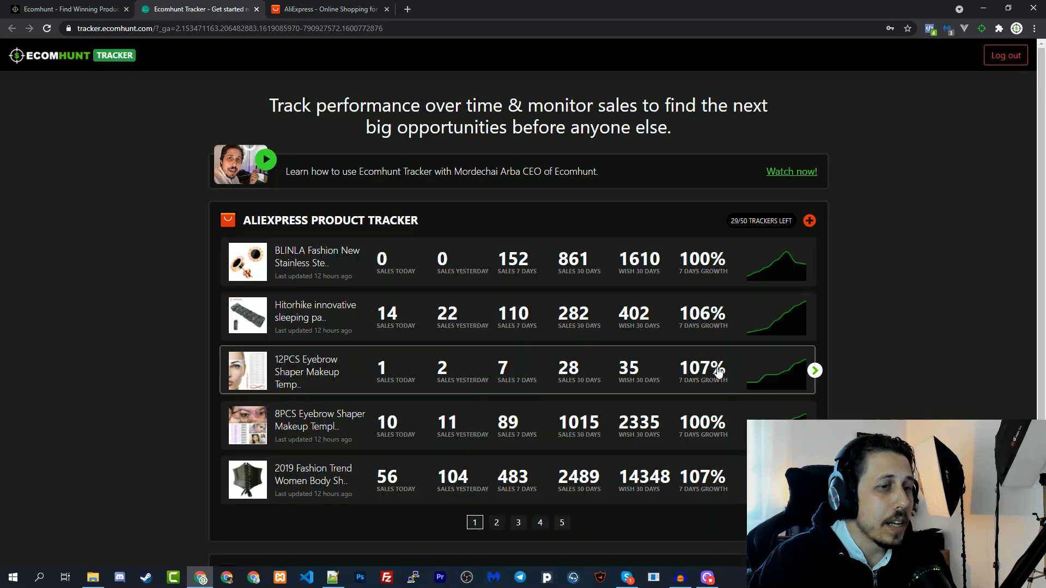
mouse_move(725, 273)
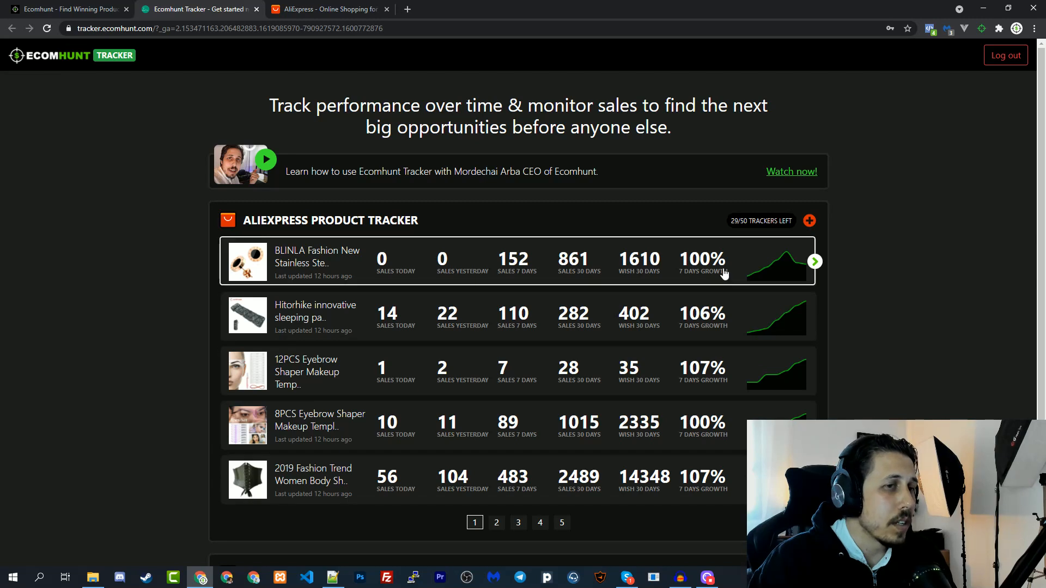
mouse_move(231, 216)
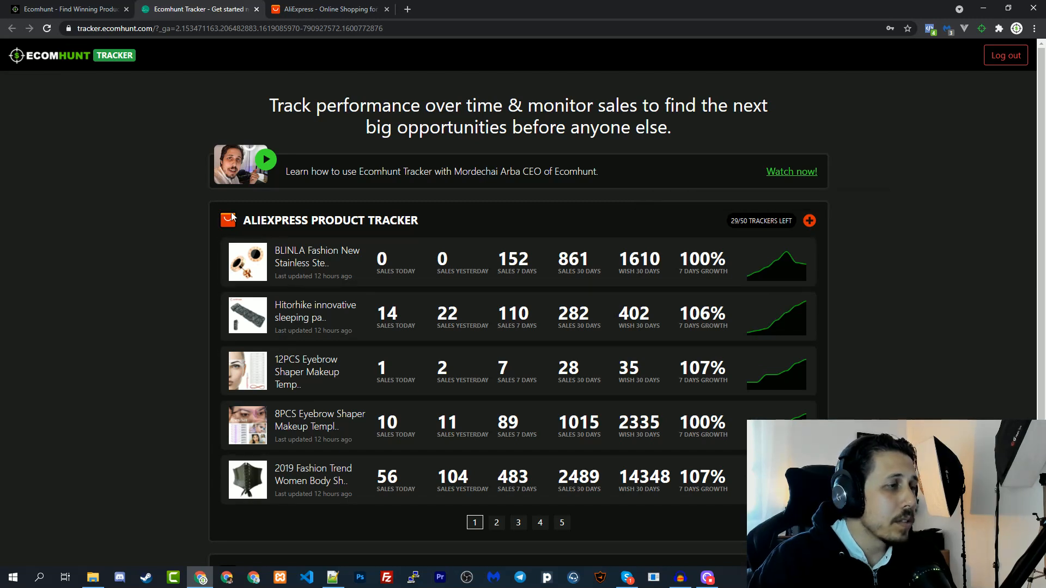
mouse_move(128, 177)
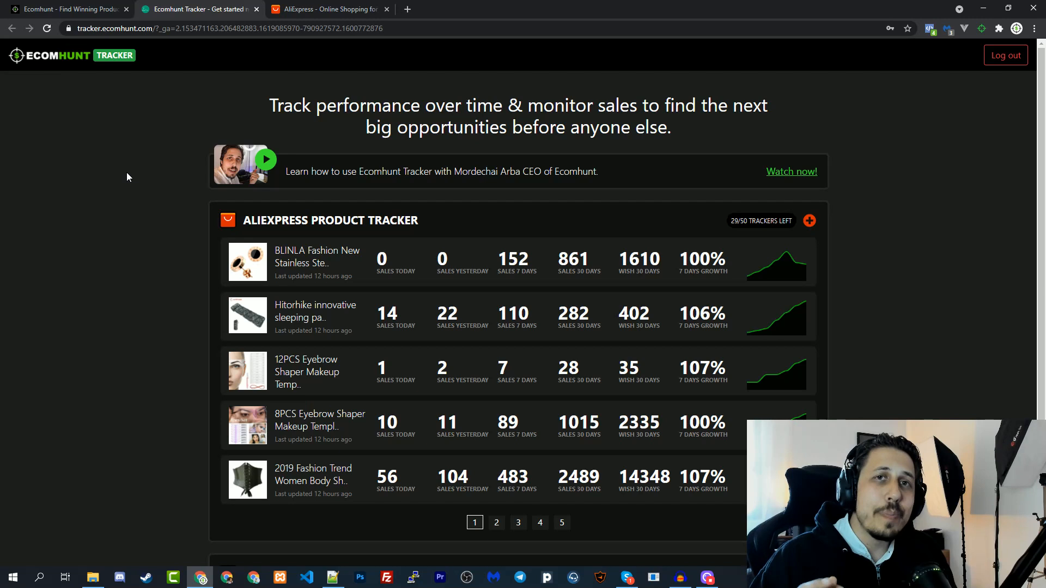
mouse_move(333, 15)
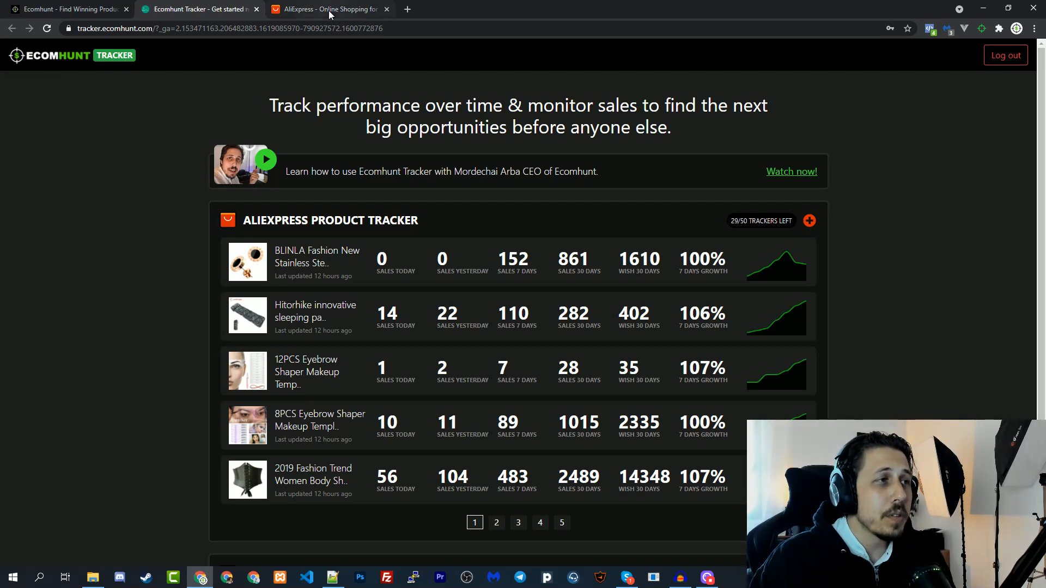
Check trackers left in the Ecomhunt popup, then start tracking the Kimetsu No Yaiba Nezuko lamp from AliExpress.
click(332, 9)
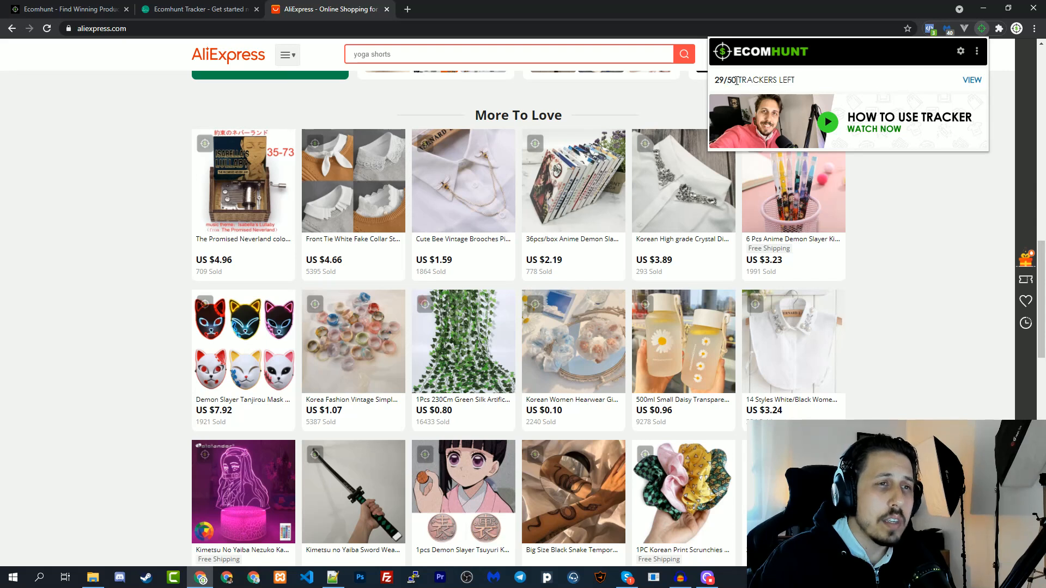
mouse_move(957, 79)
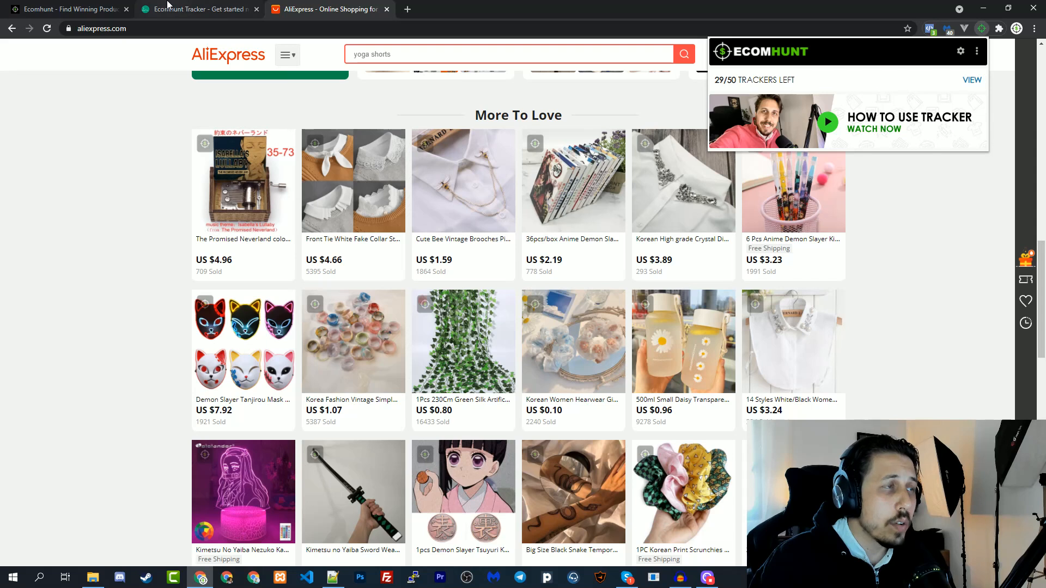
mouse_move(924, 222)
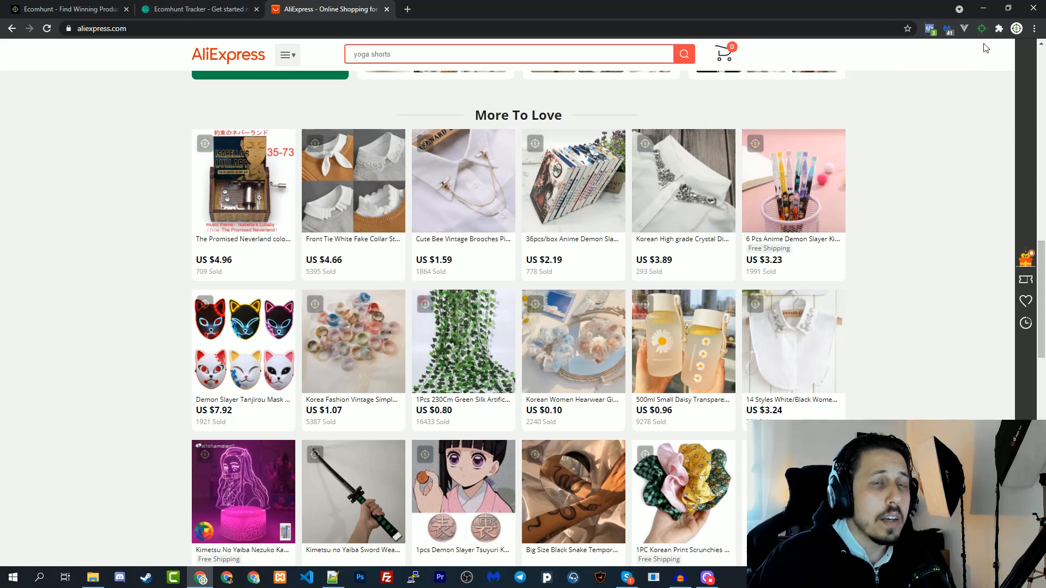
click(982, 28)
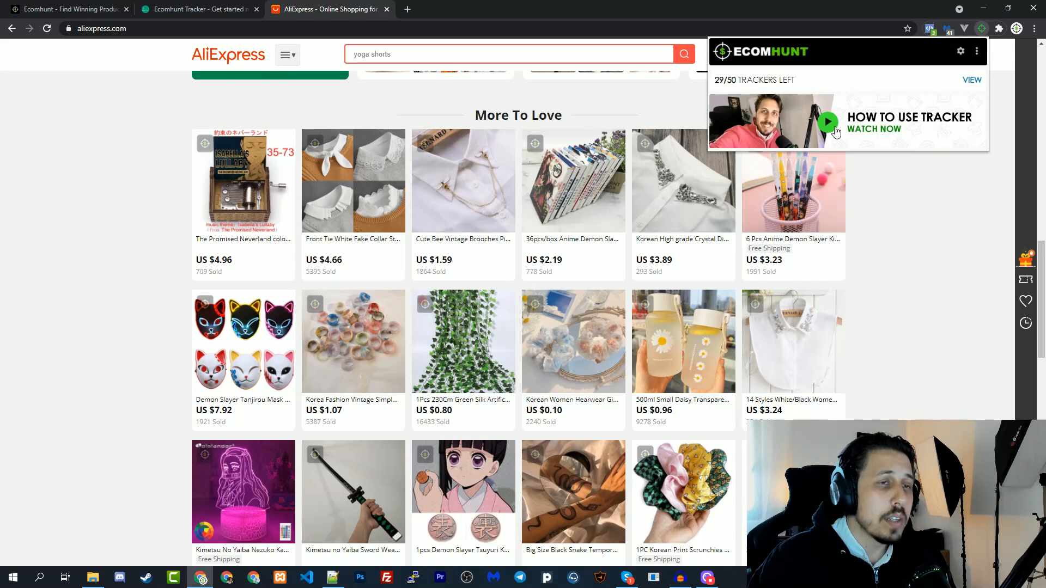
mouse_move(811, 136)
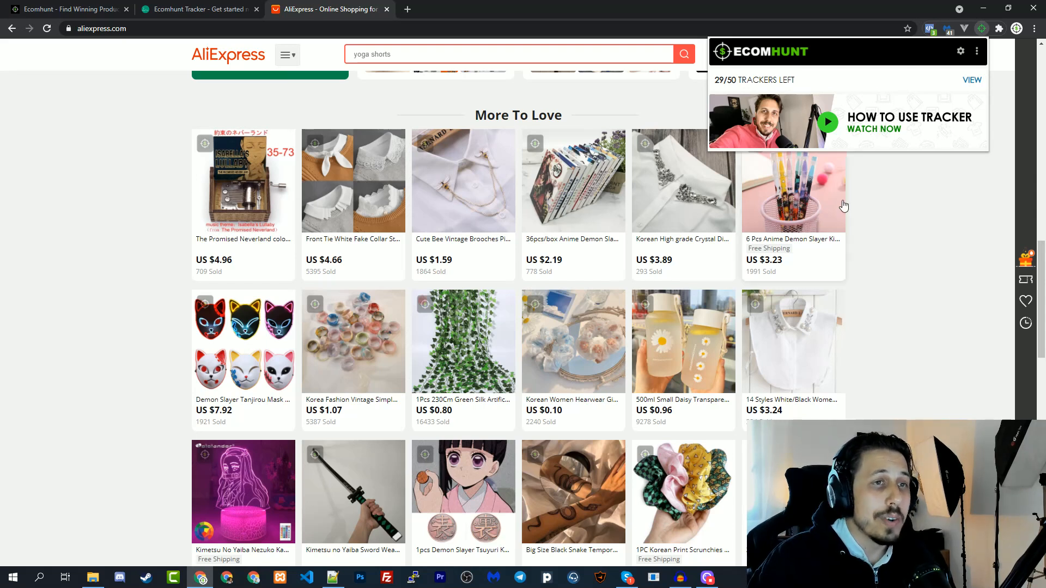
mouse_move(986, 191)
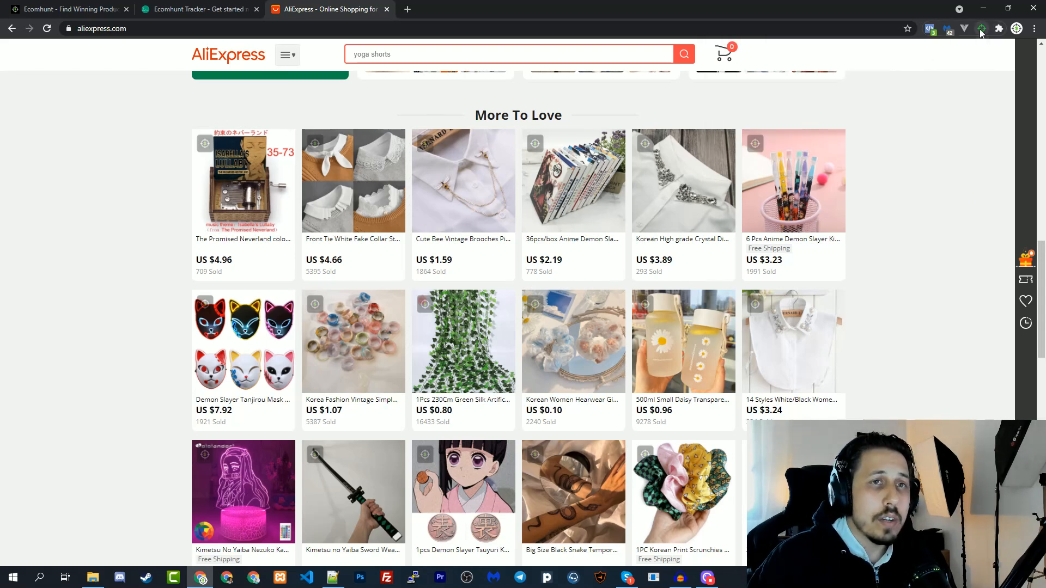
mouse_move(329, 166)
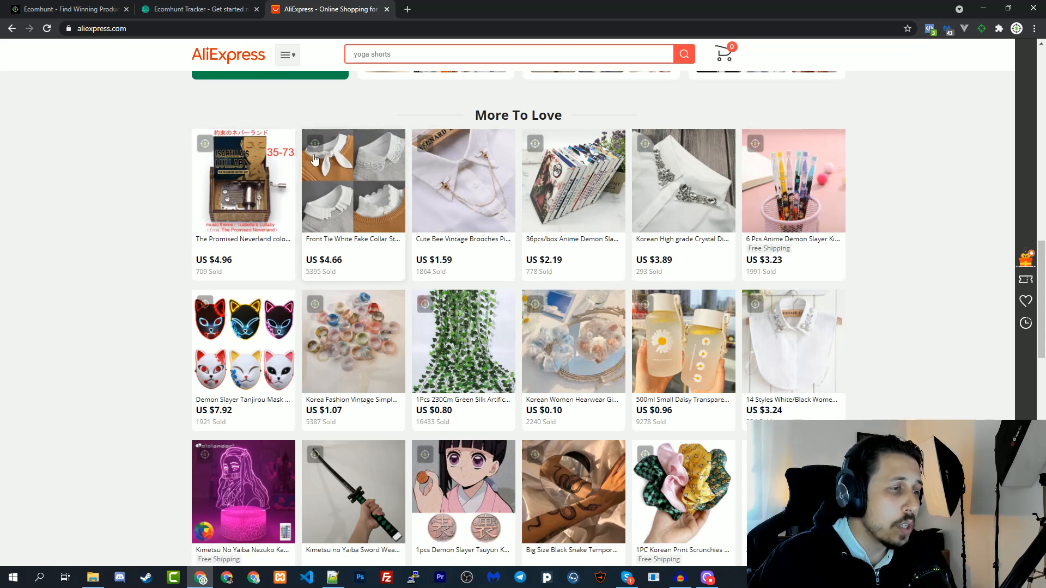
mouse_move(508, 155)
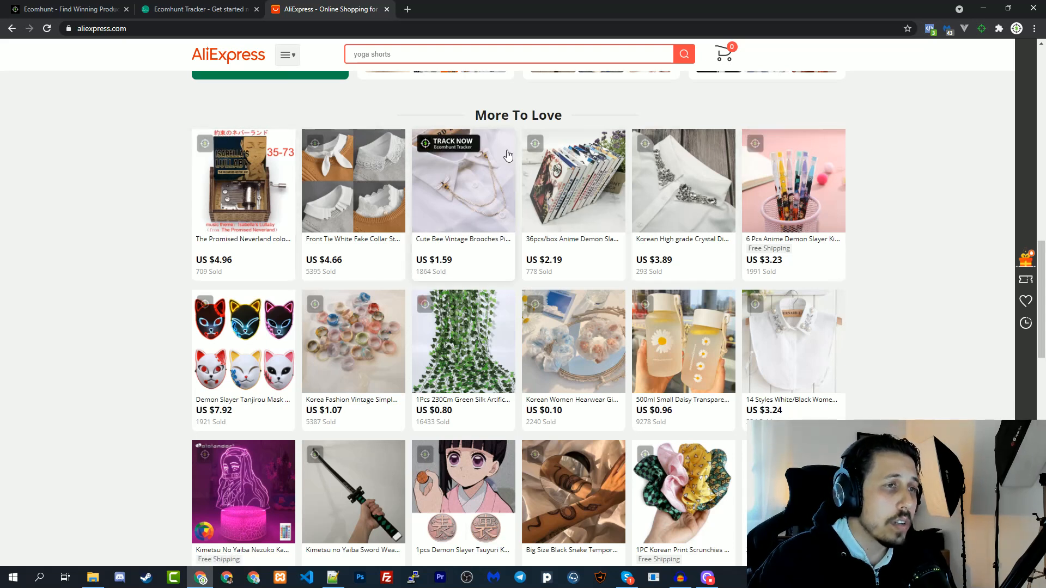
mouse_move(323, 146)
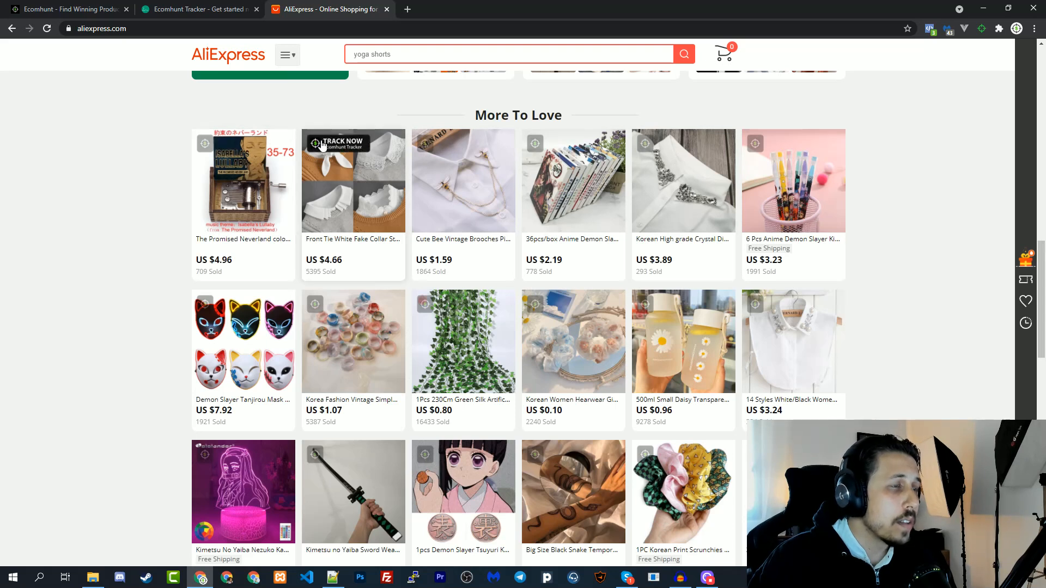
mouse_move(495, 175)
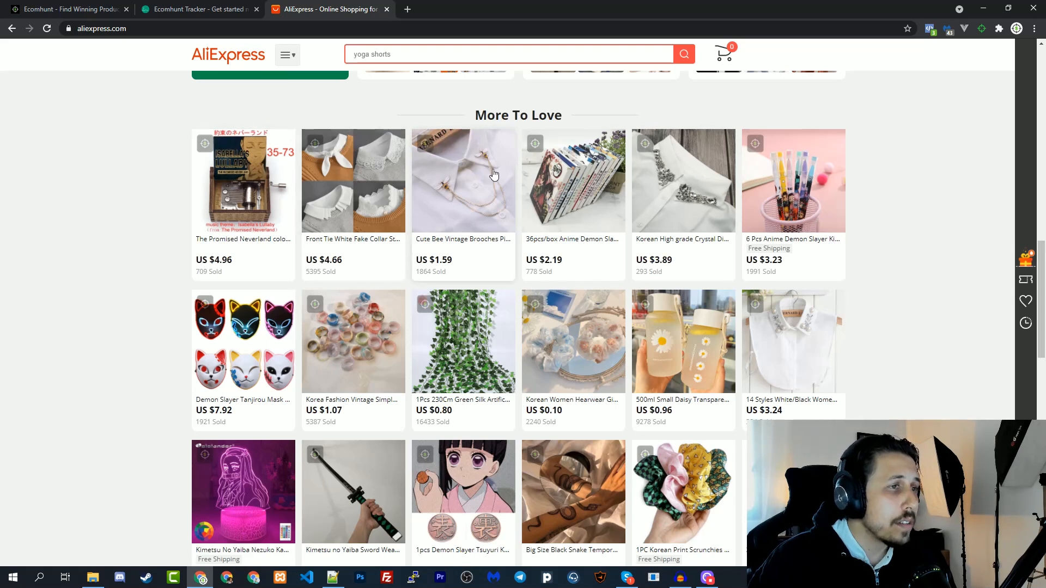
click(197, 9)
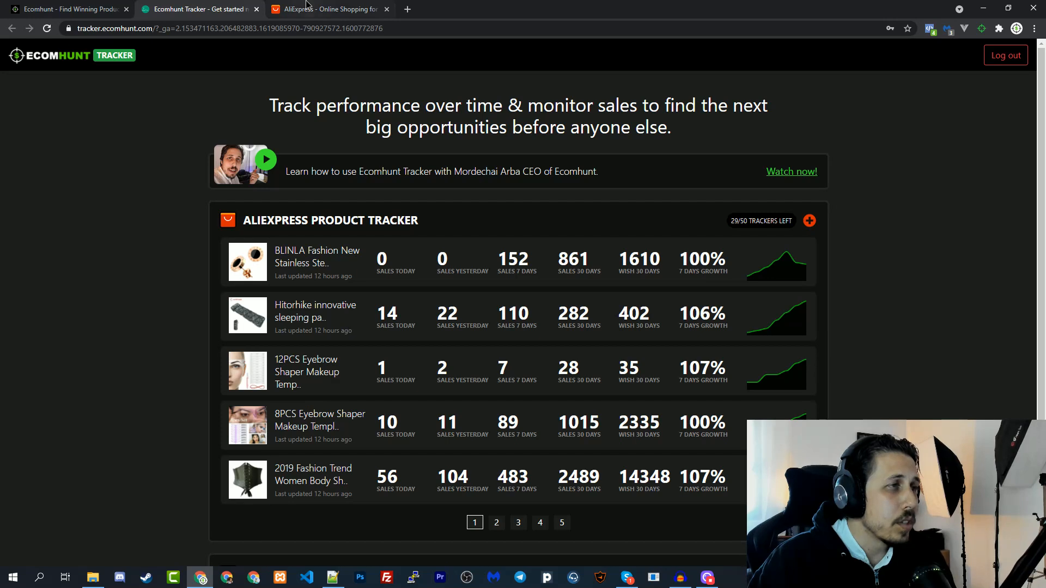
click(332, 8)
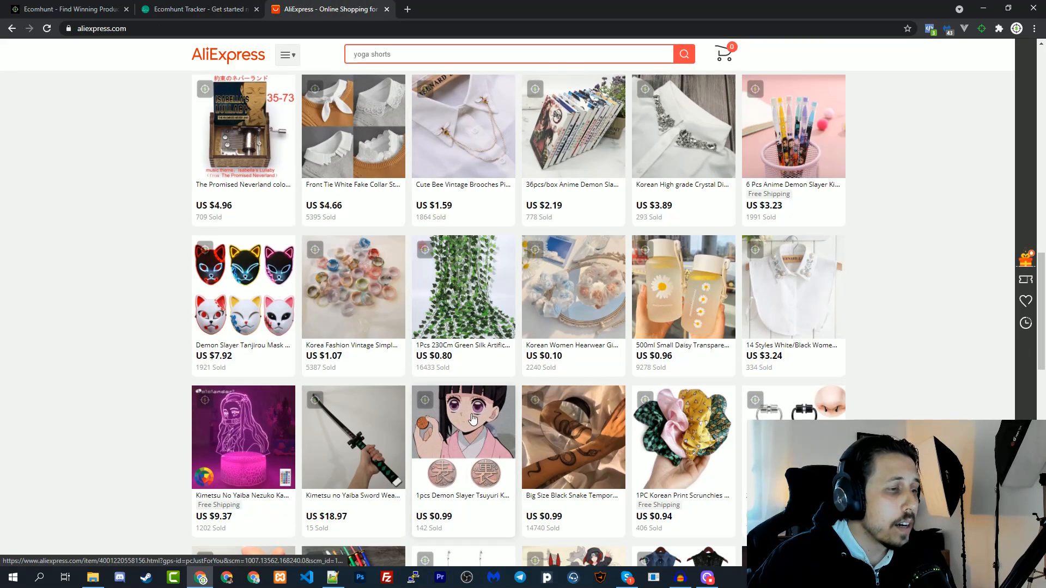
scroll(down, 3)
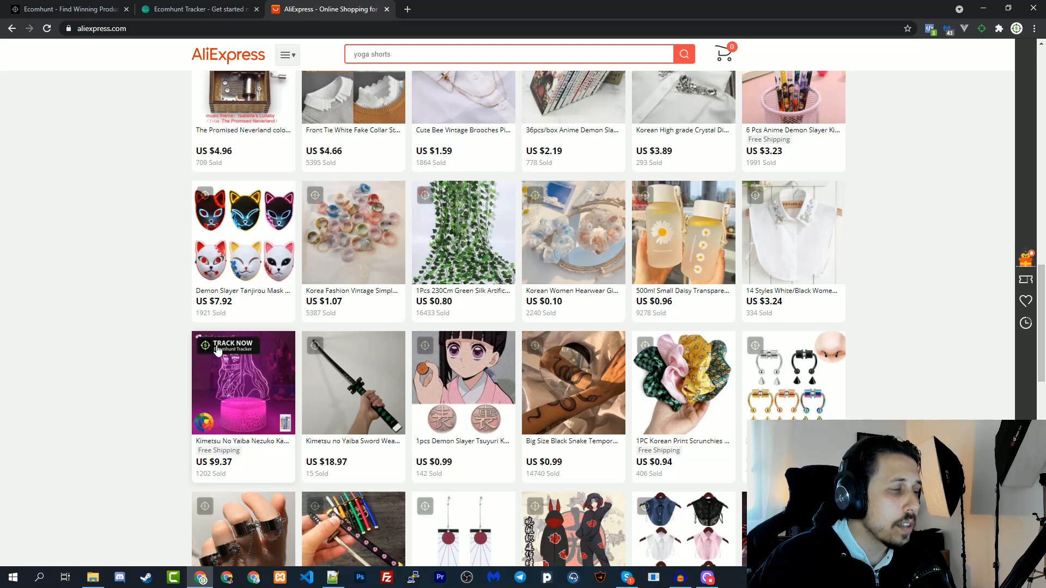
click(226, 346)
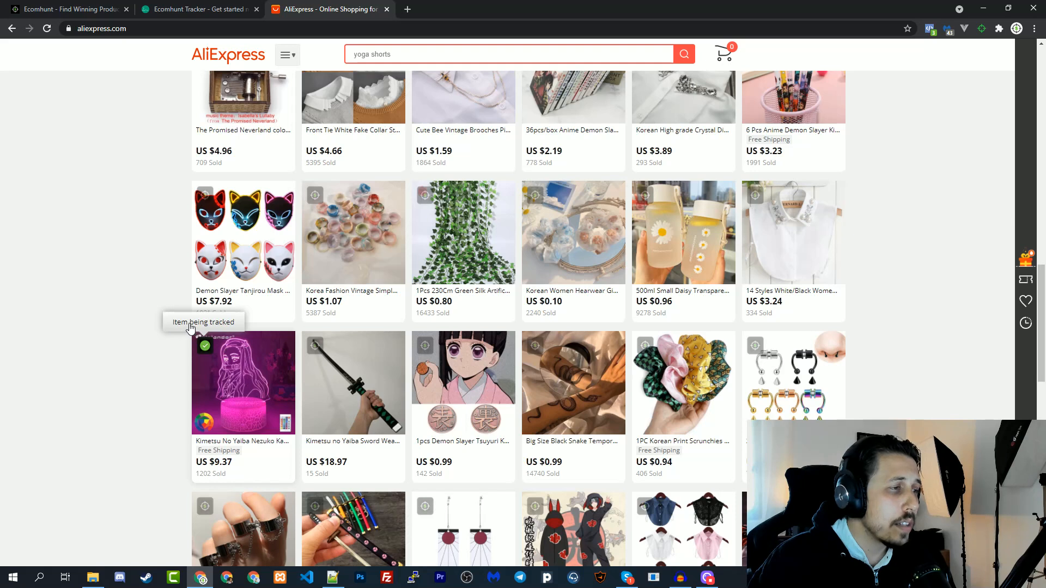
click(190, 9)
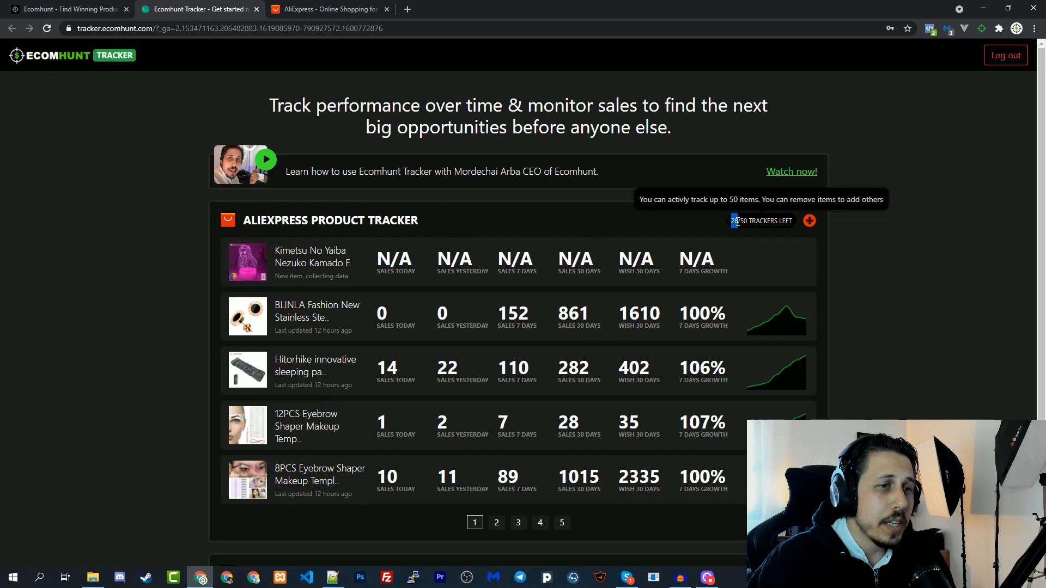
mouse_move(716, 224)
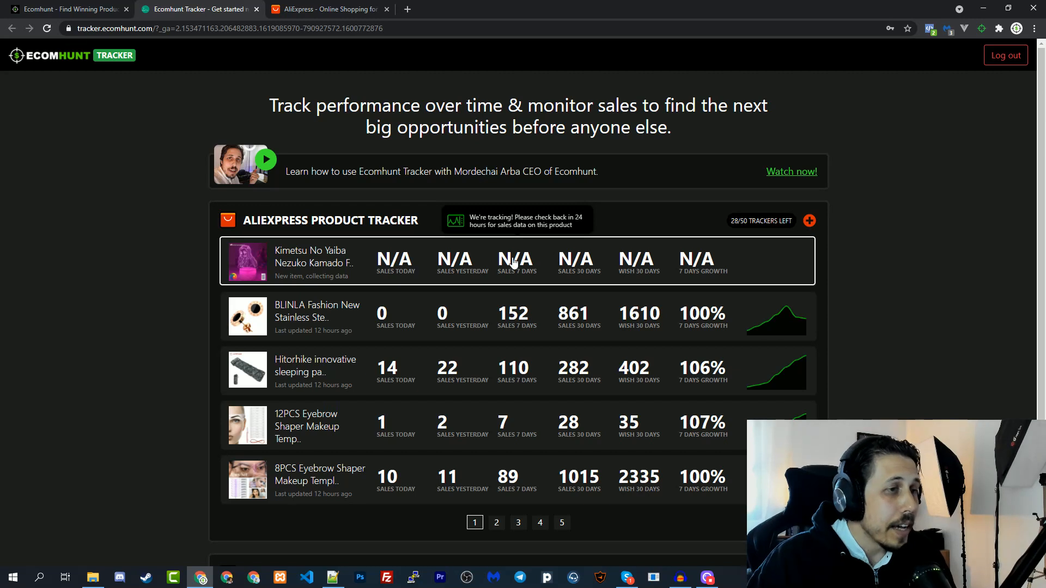
mouse_move(543, 262)
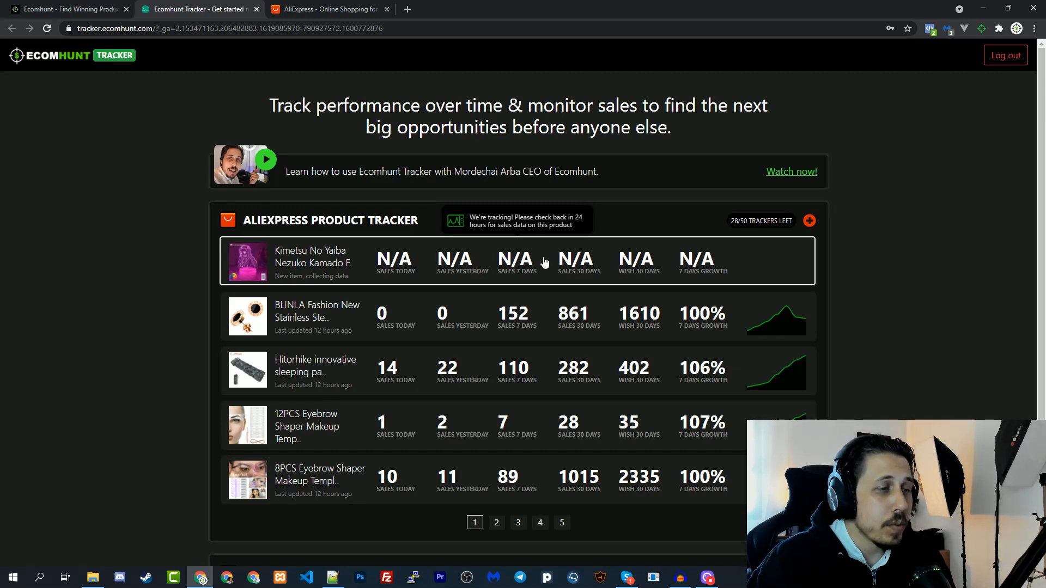
mouse_move(545, 260)
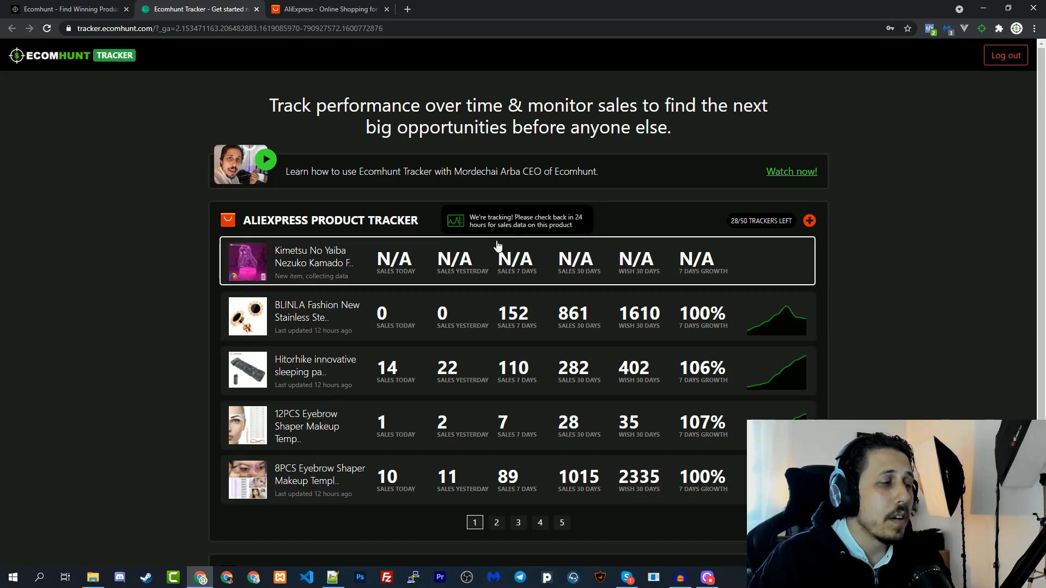
Return to the AliExpress listings after confirming the Nezuko lamp is collecting data with 28 trackers left.
click(327, 8)
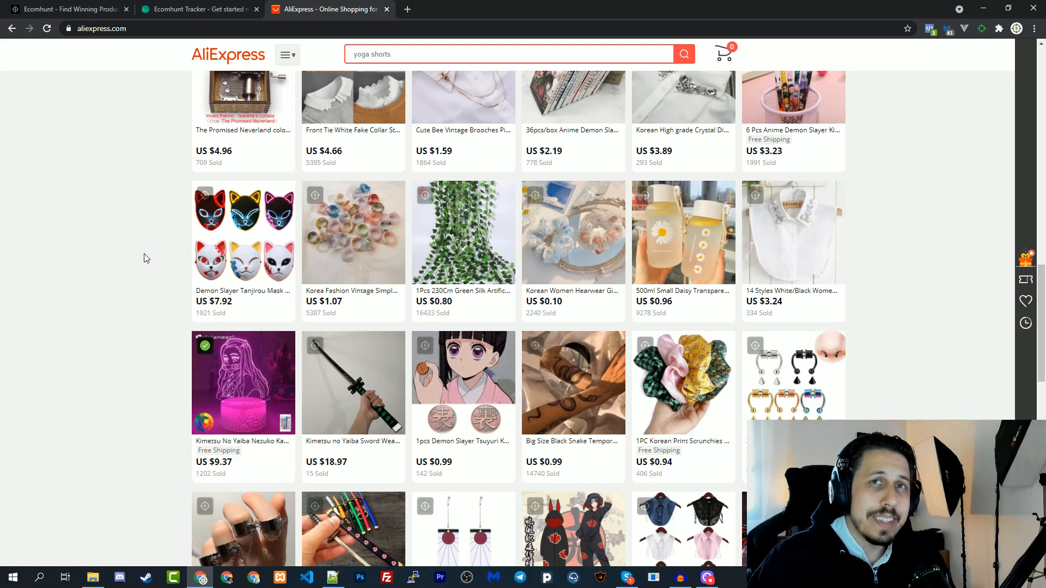
mouse_move(259, 255)
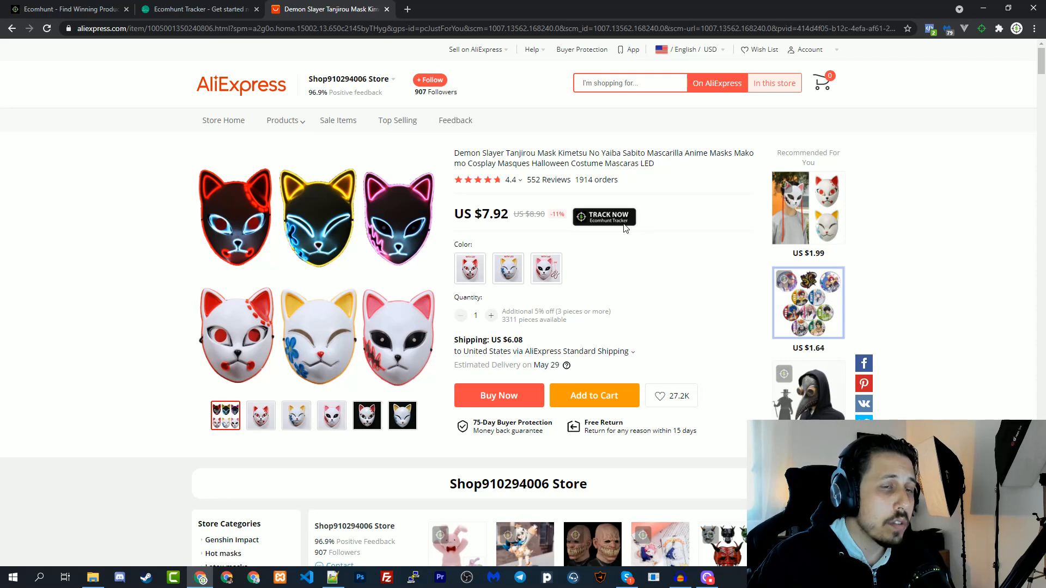
Start tracking the Demon Slayer Tanjirou mask and view its new entry in the tracker.
click(604, 214)
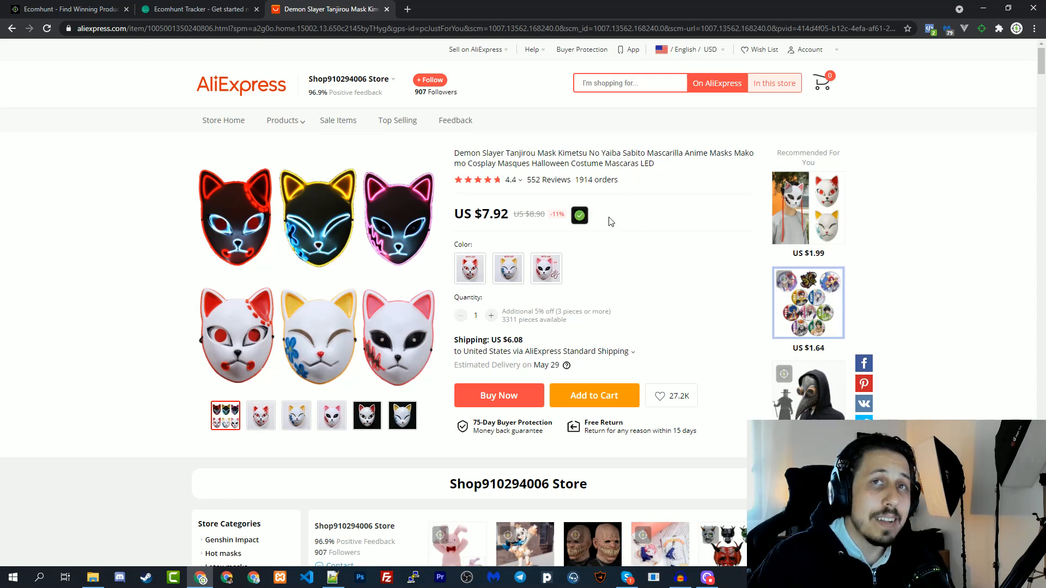
click(196, 9)
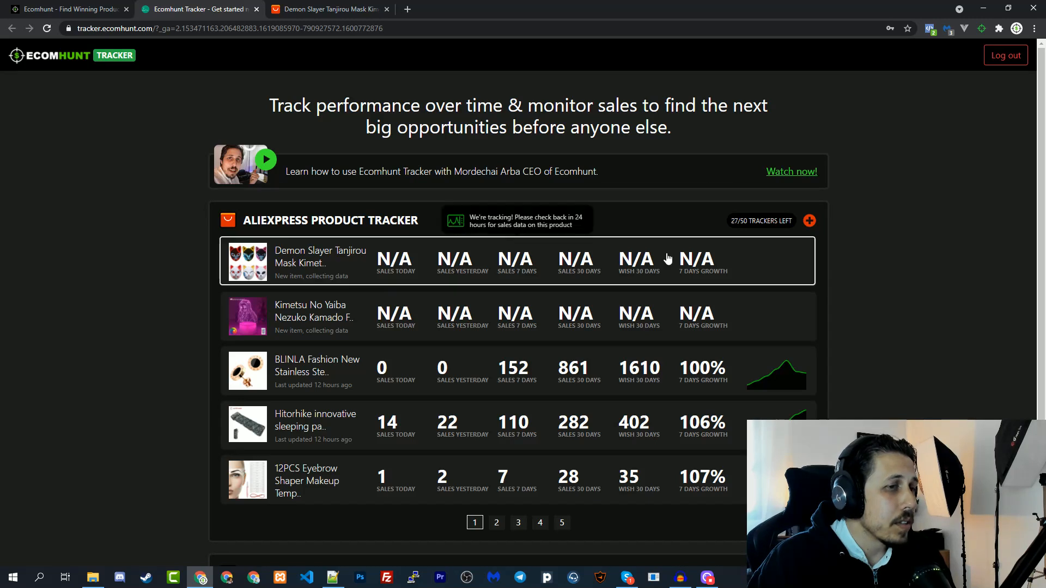
mouse_move(428, 264)
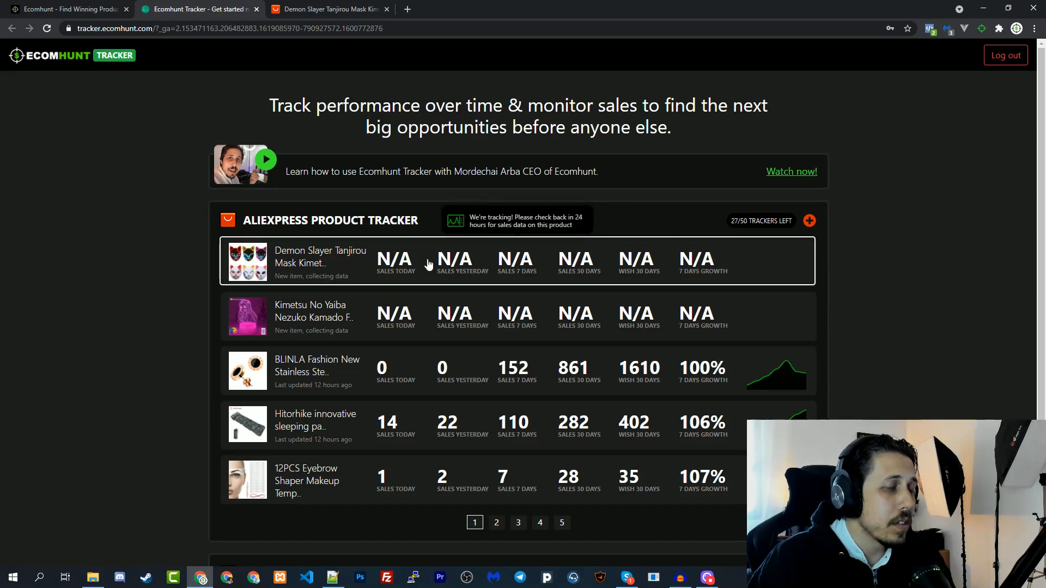
mouse_move(564, 246)
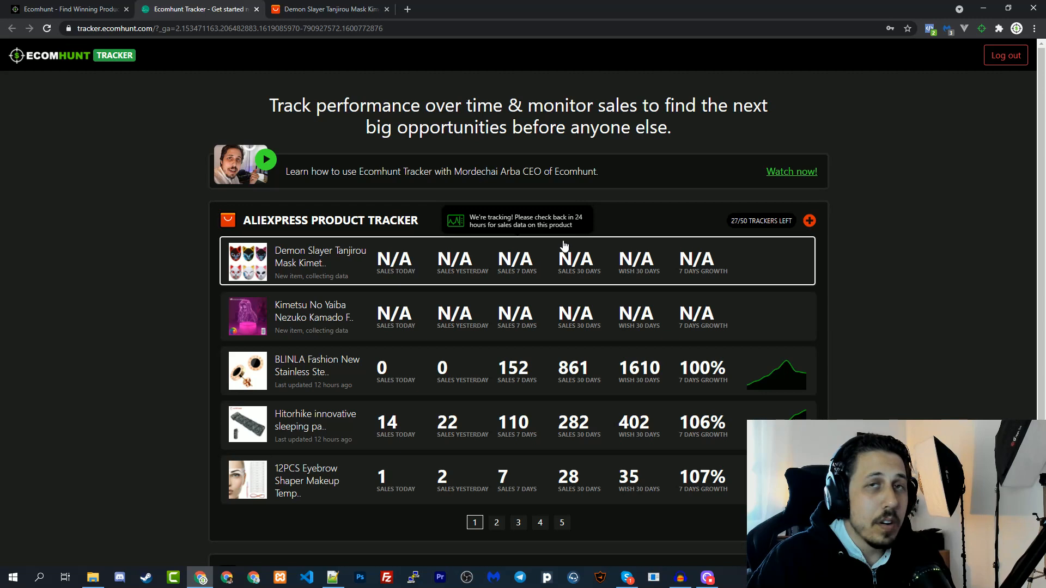
mouse_move(518, 266)
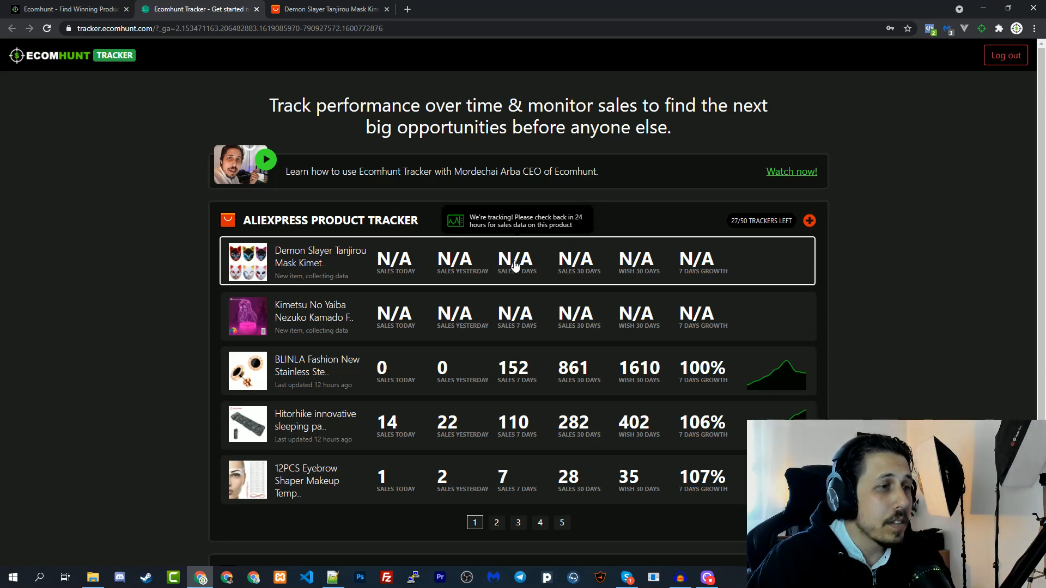
mouse_move(542, 268)
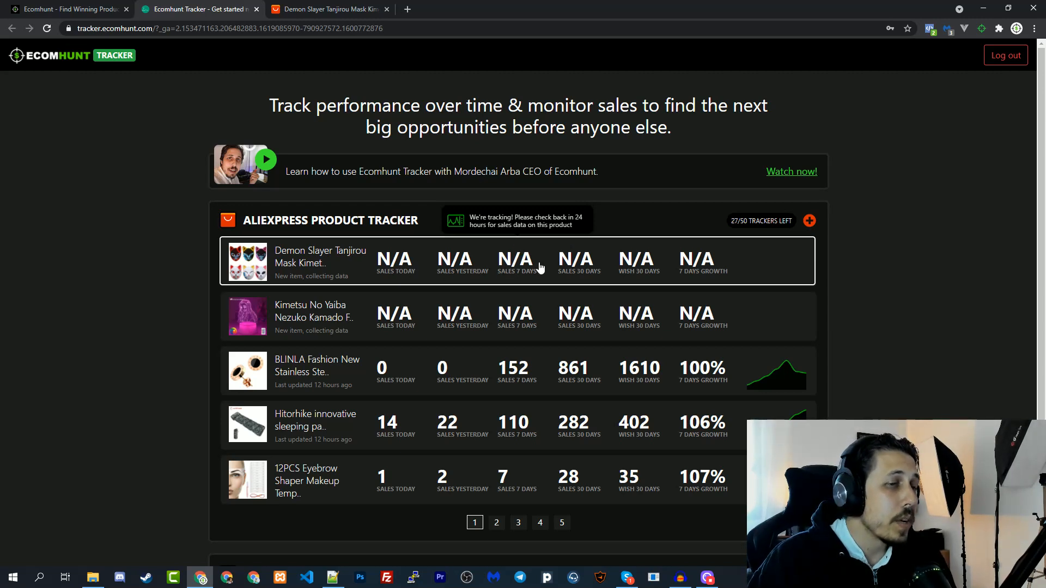
scroll(down, 3)
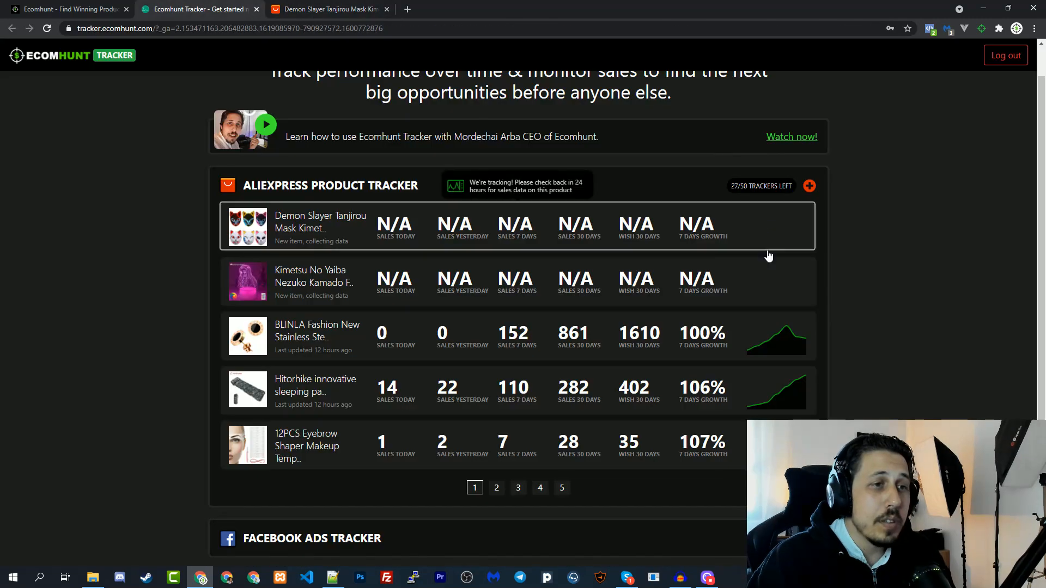
Delete the BLINLA Fashion stainless product from the tracker, leaving 28 of 50 trackers.
click(316, 335)
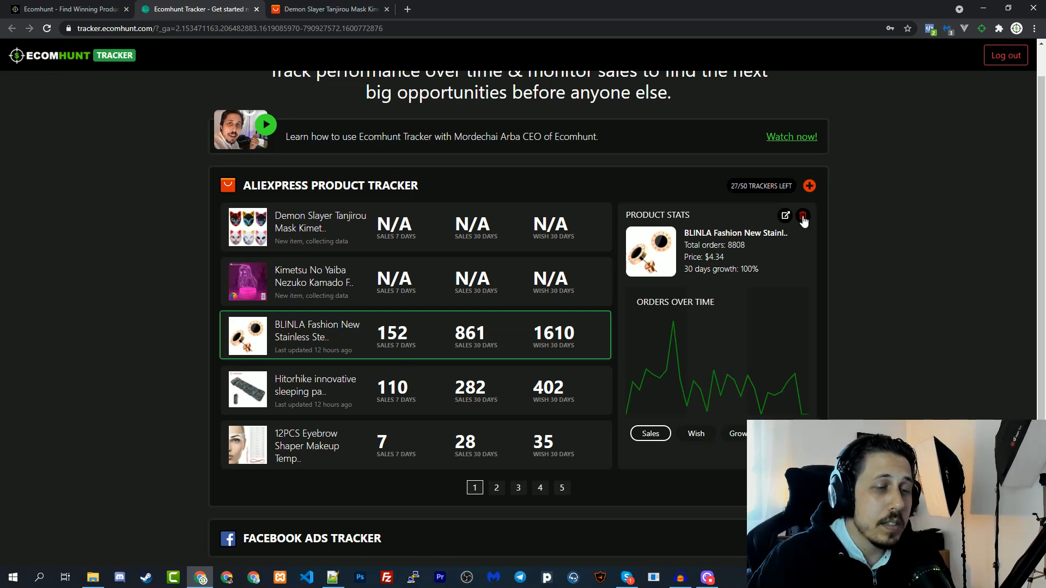
click(802, 216)
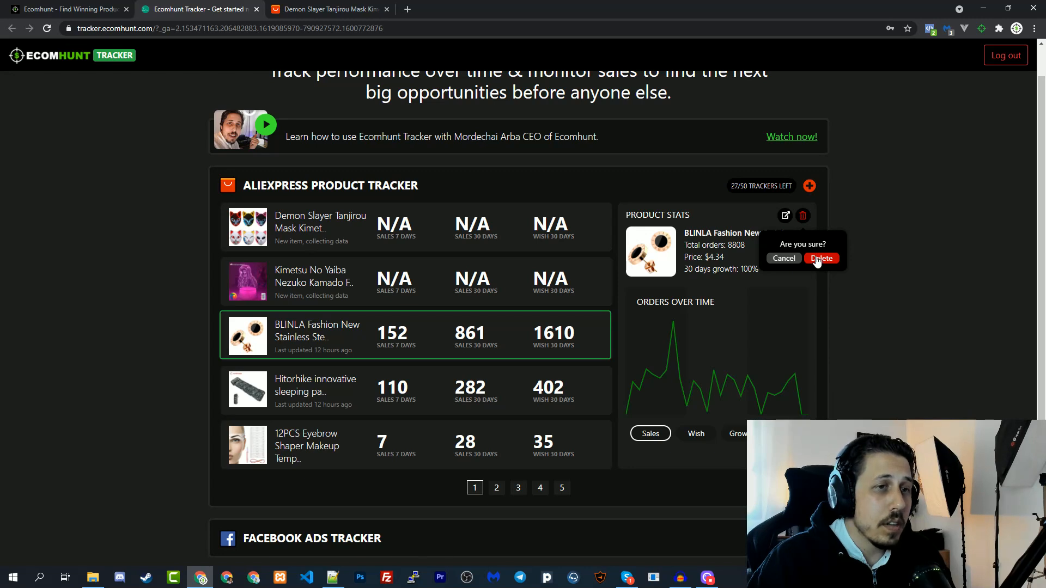
click(821, 258)
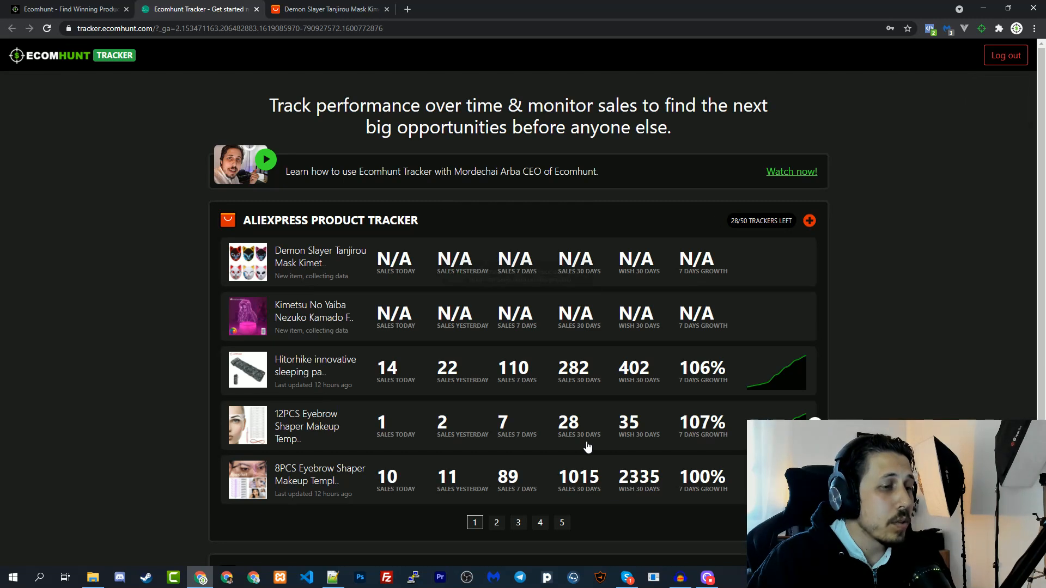
mouse_move(758, 225)
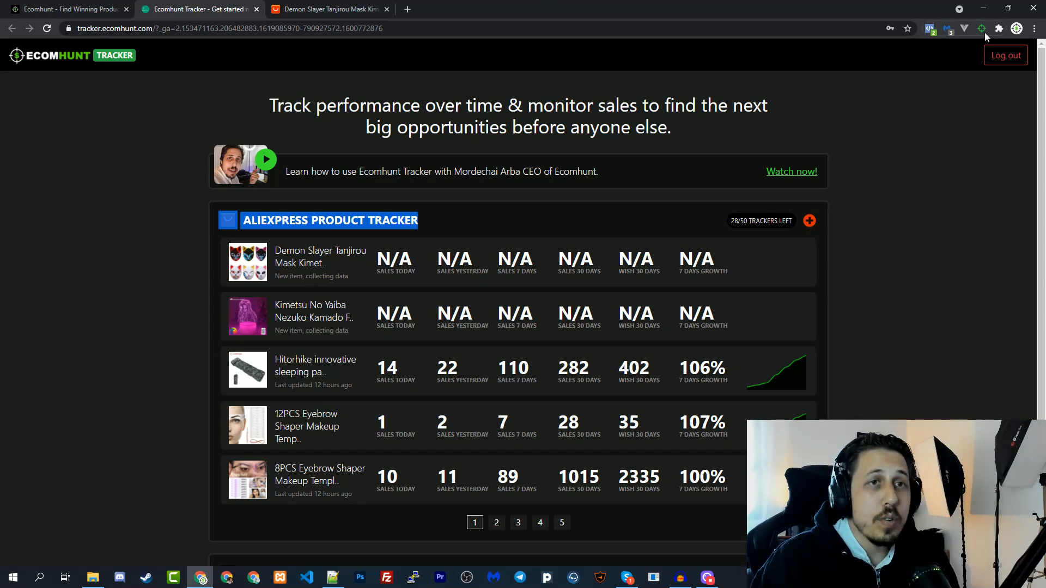
From the Ecomhunt site's Tools menu, navigate to the Ecomhunt Extension page.
click(332, 9)
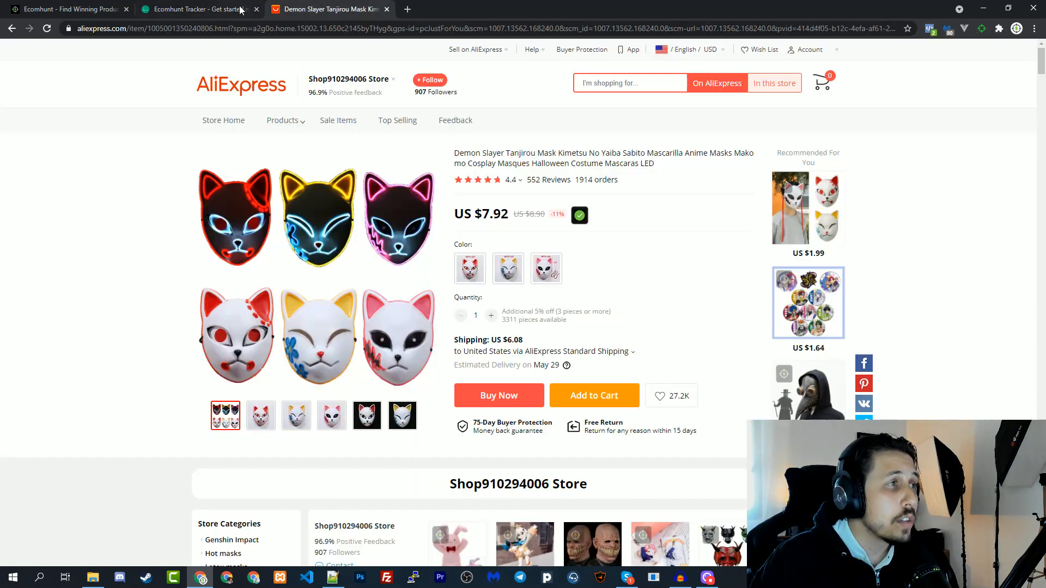
click(66, 9)
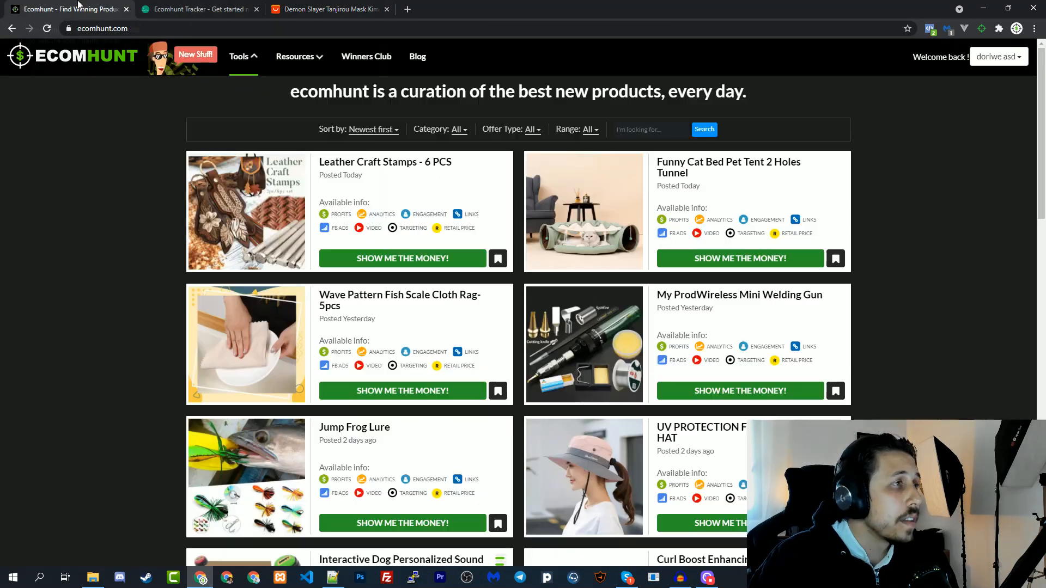
click(240, 57)
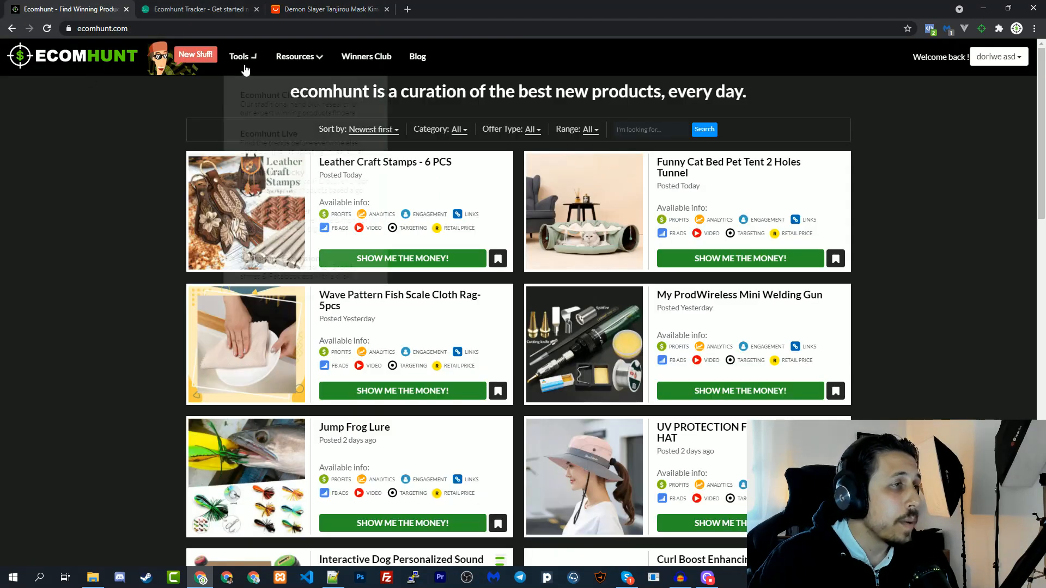
click(239, 57)
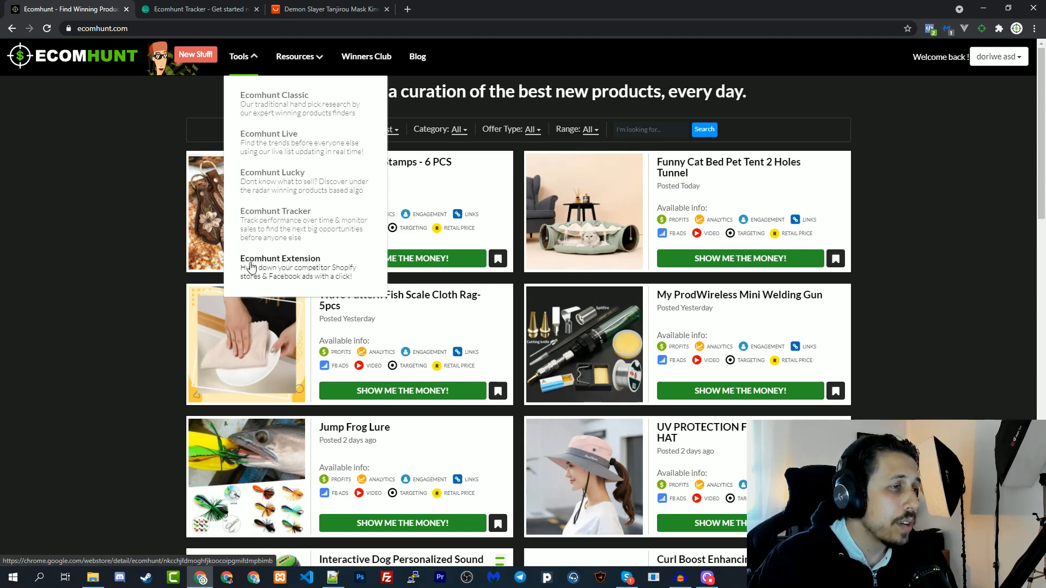
click(280, 258)
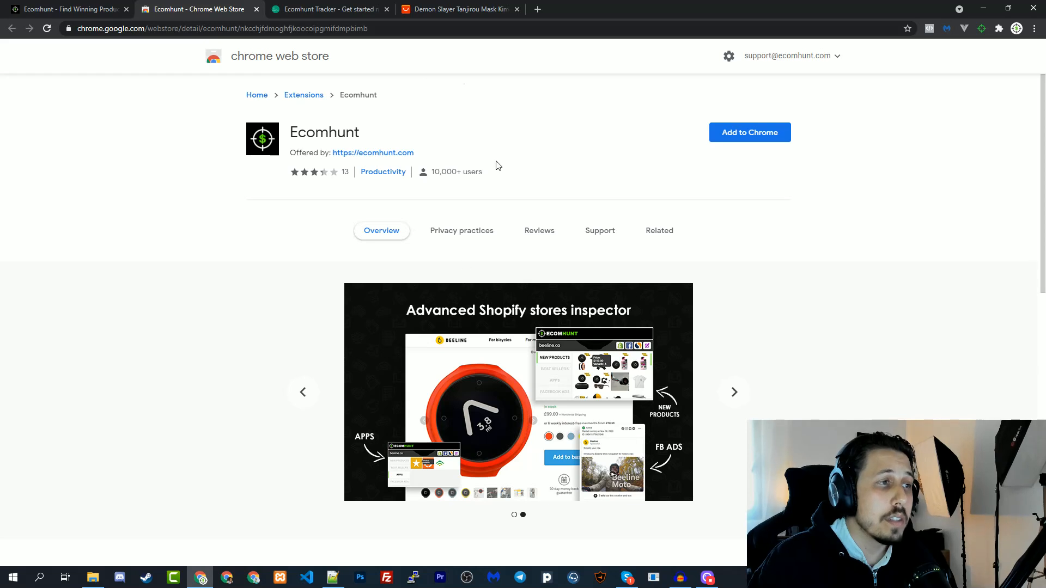
View and close the Ecomhunt extension's welcome panel, then return to the tracked products list.
click(980, 28)
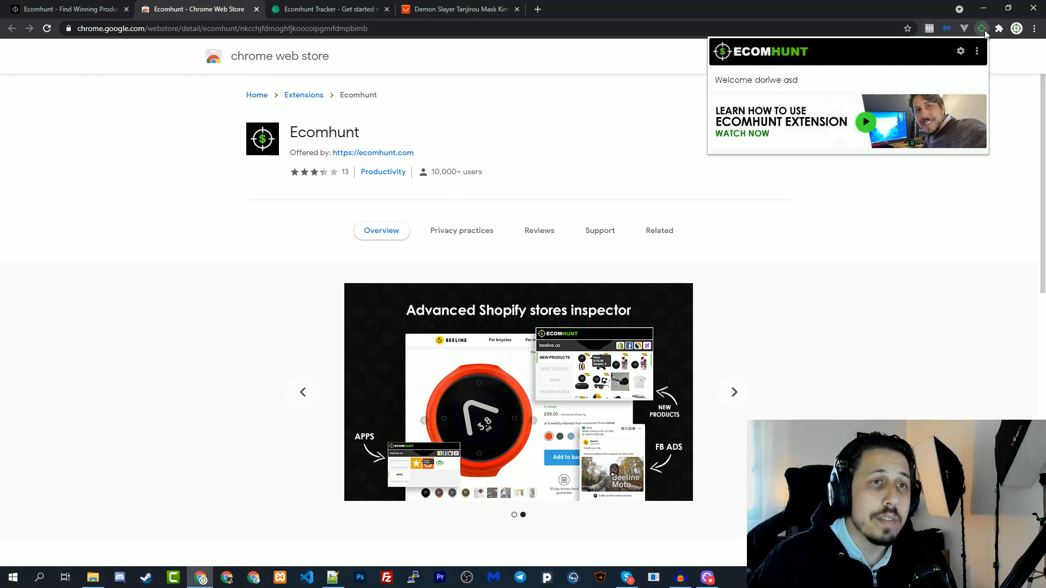
click(981, 28)
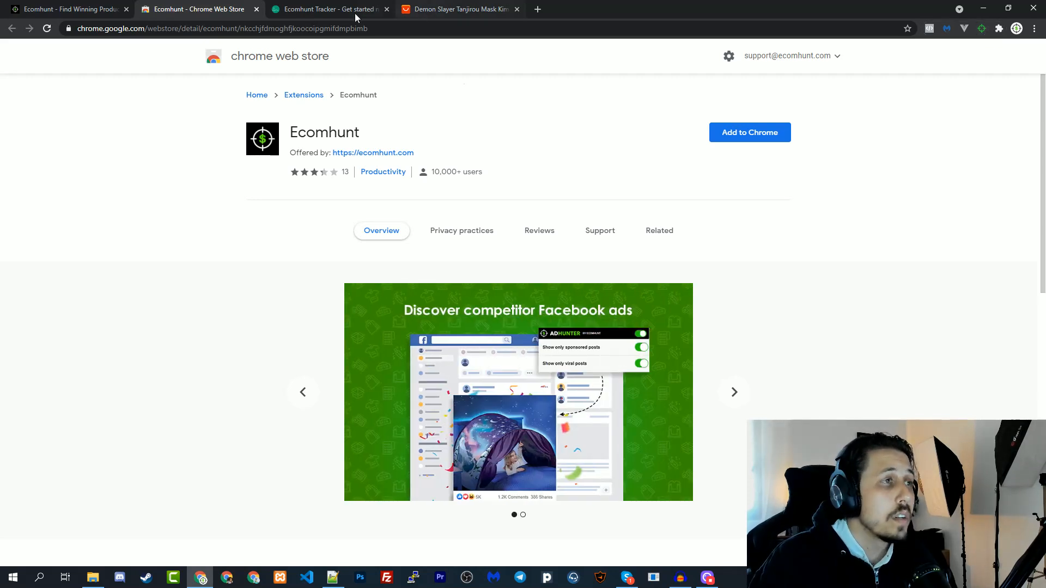
mouse_move(504, 46)
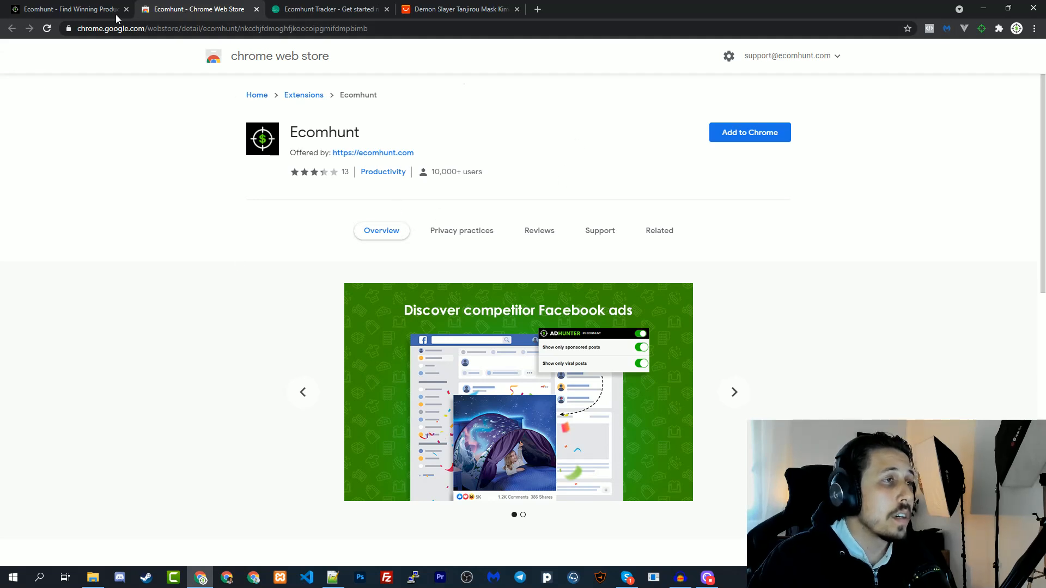
click(464, 9)
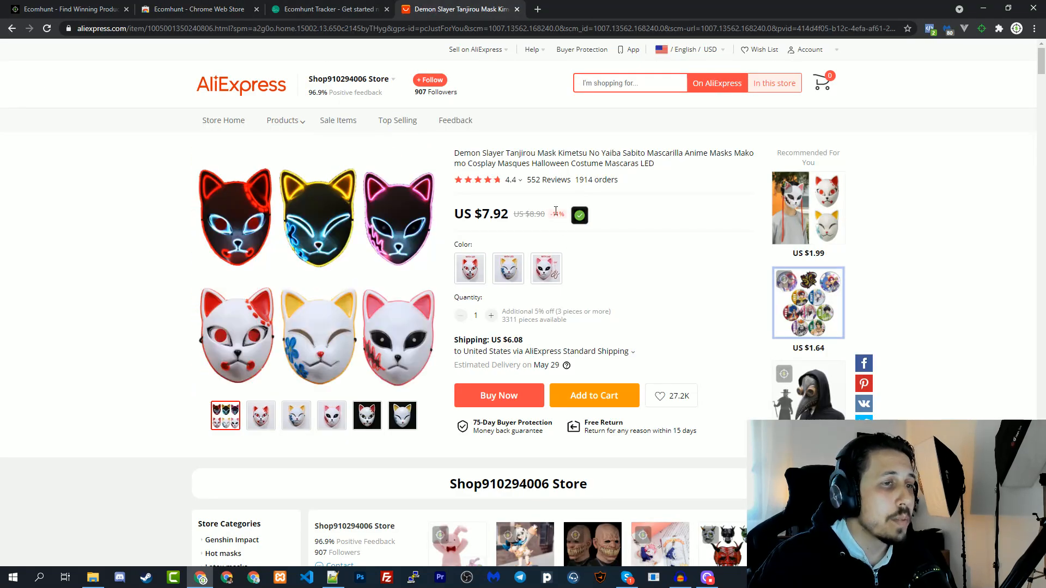
click(326, 9)
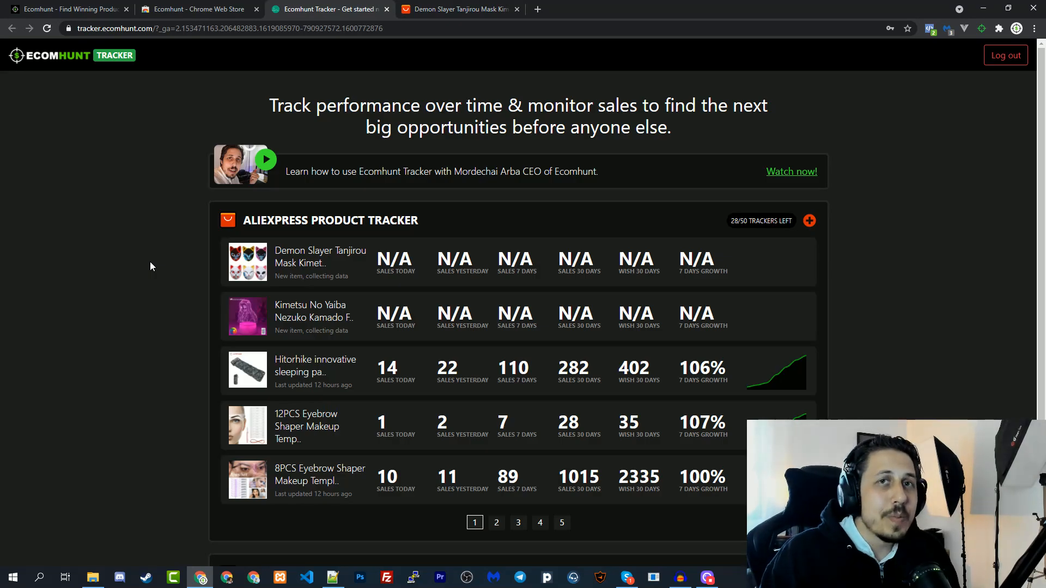